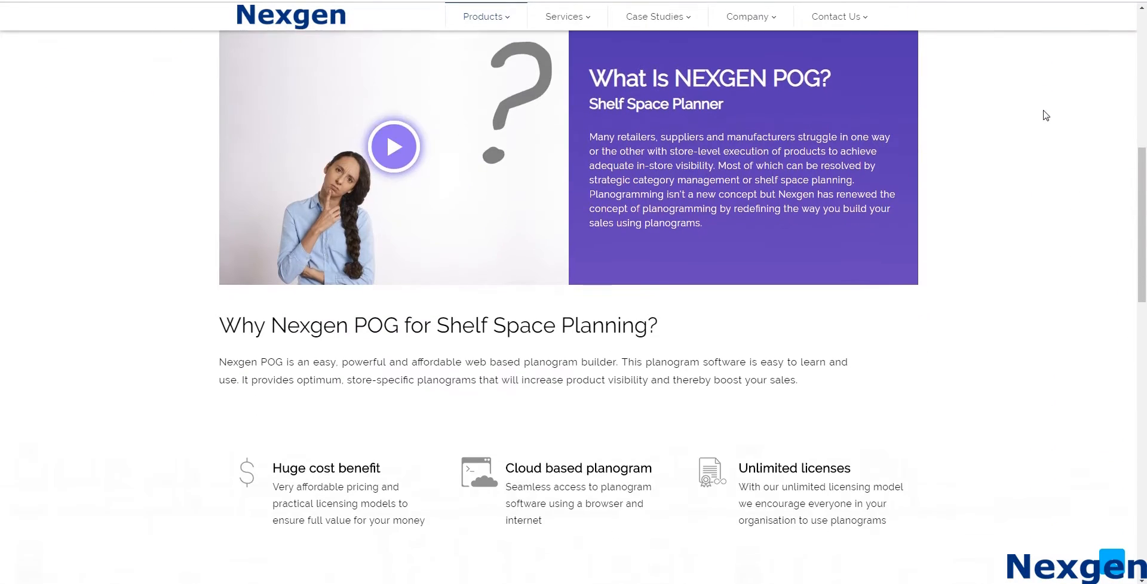
# Sign in with the saved username and password, then bring up the Admin tools list
pyautogui.scroll(-3)
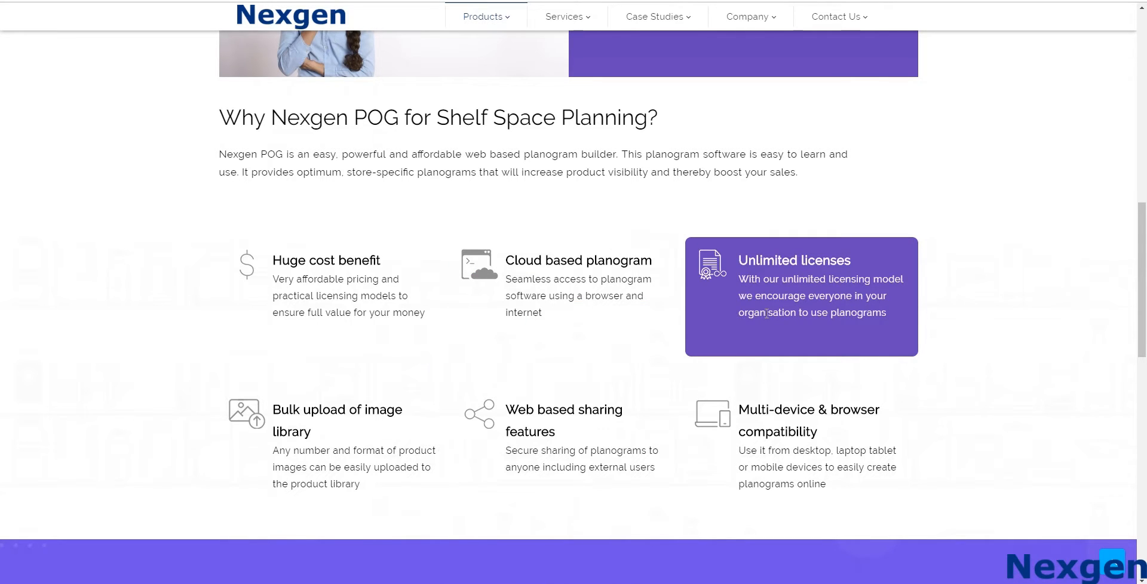
pyautogui.moveTo(537, 426)
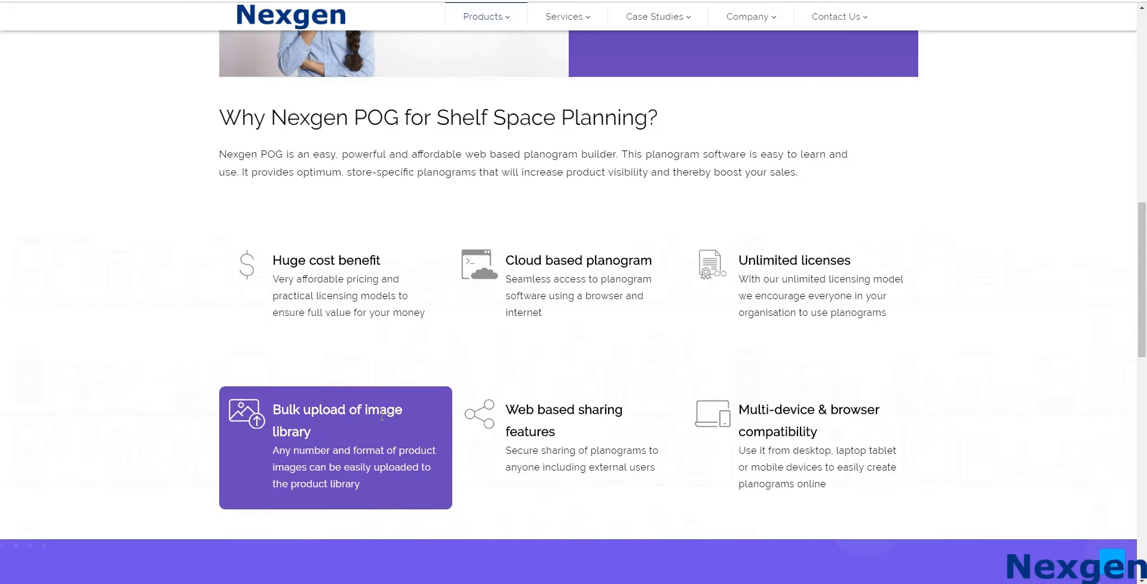
pyautogui.scroll(3)
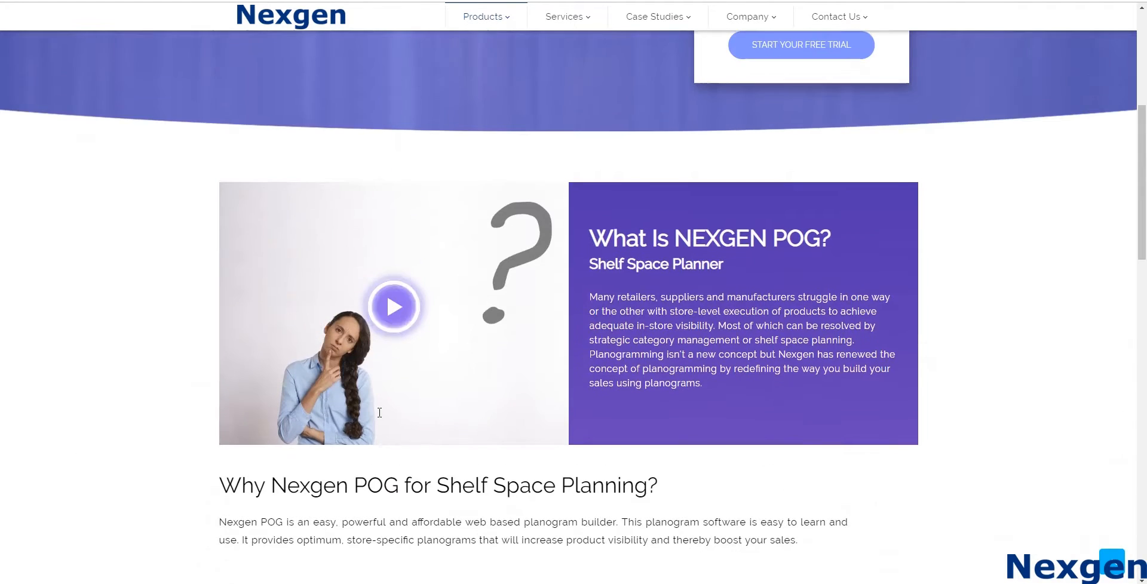
pyautogui.scroll(3)
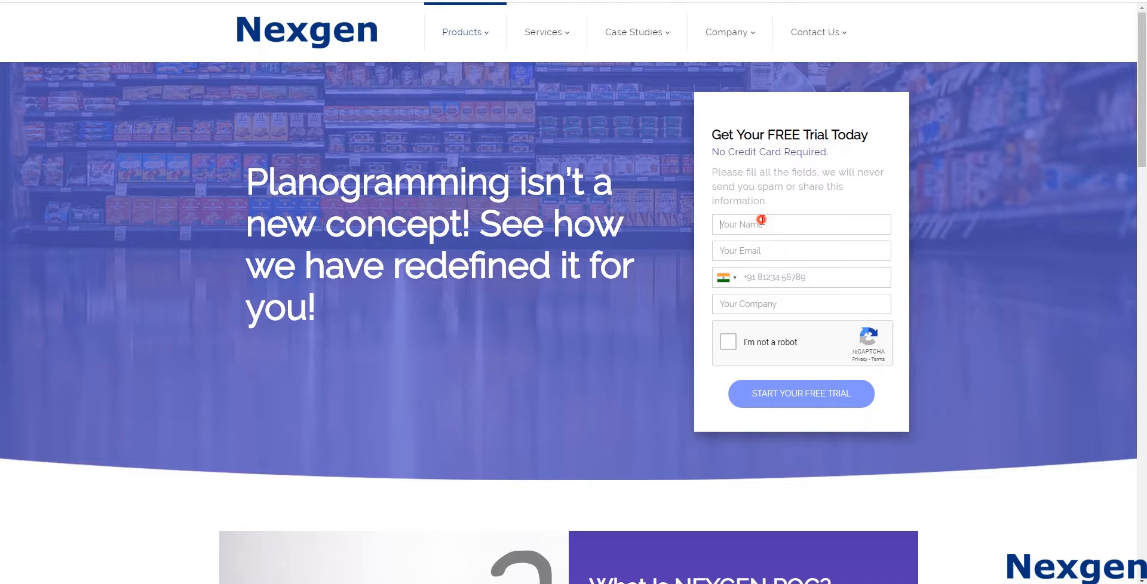
pyautogui.click(801, 251)
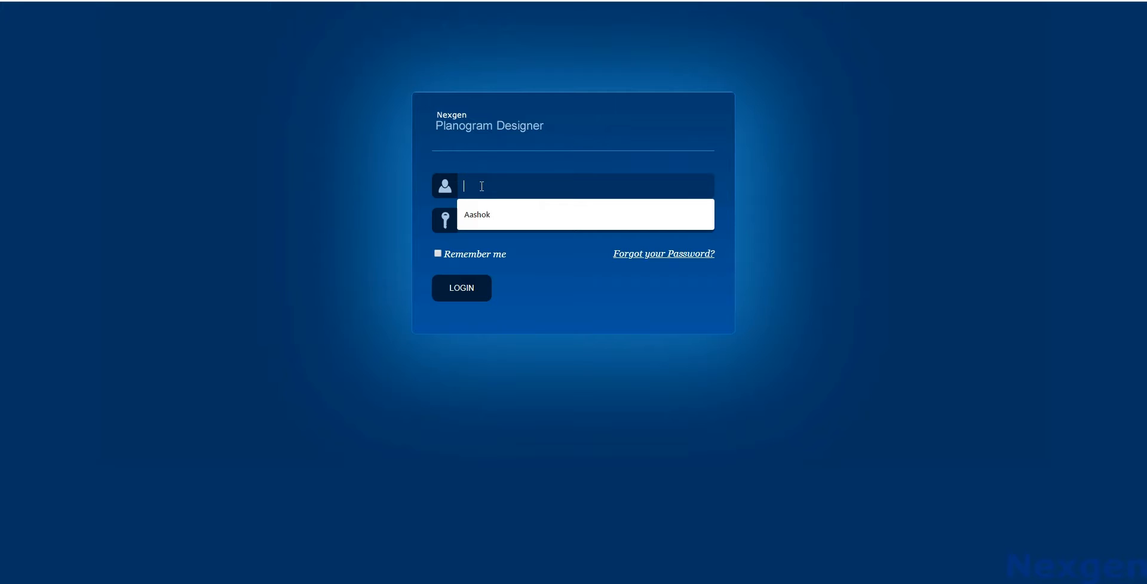
pyautogui.click(477, 215)
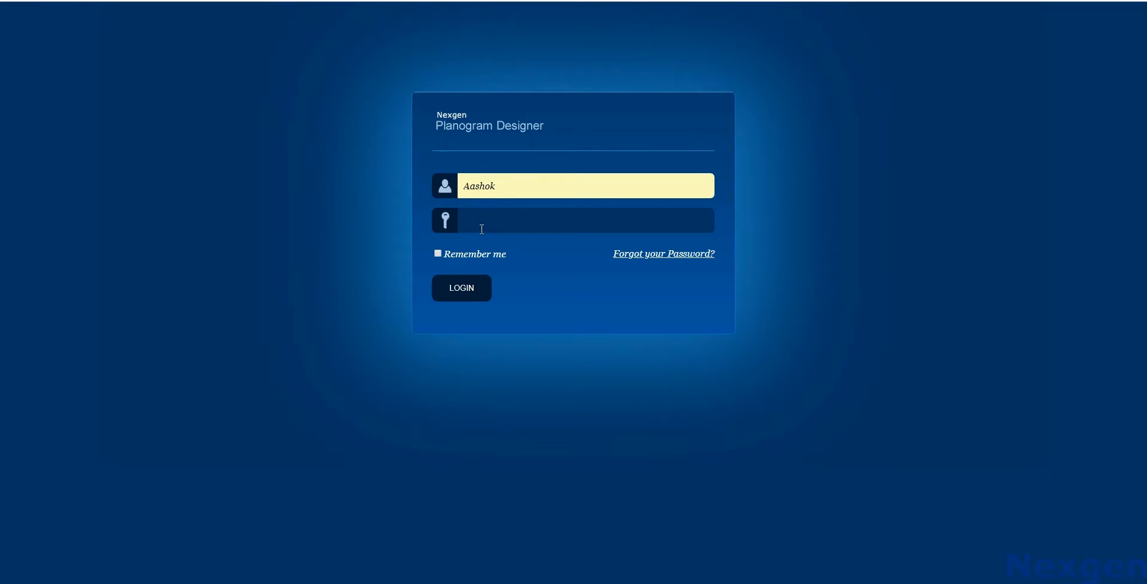
pyautogui.write('•••••')
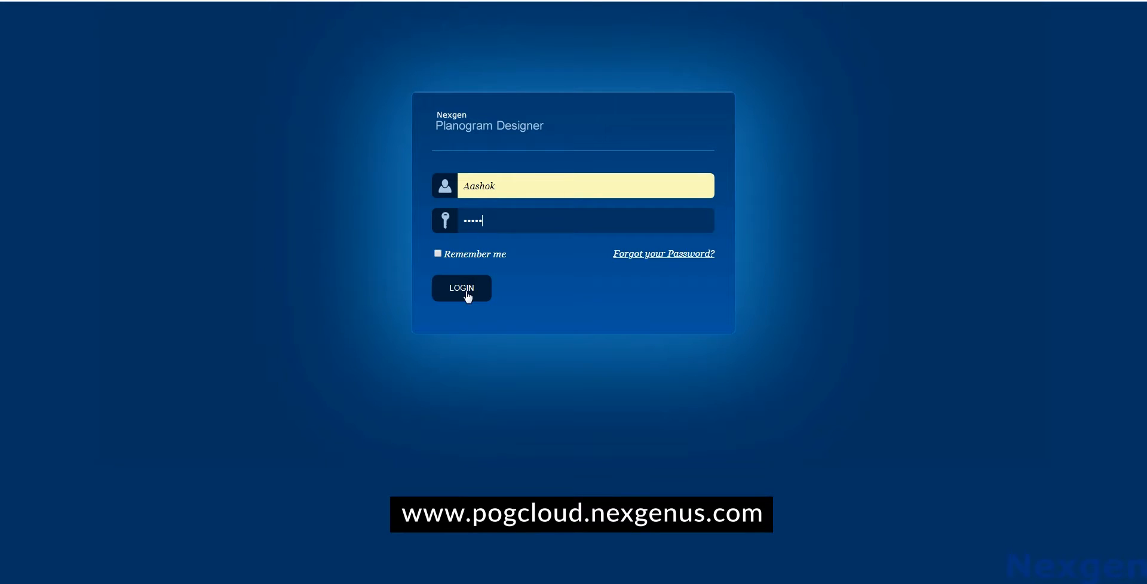
pyautogui.click(461, 288)
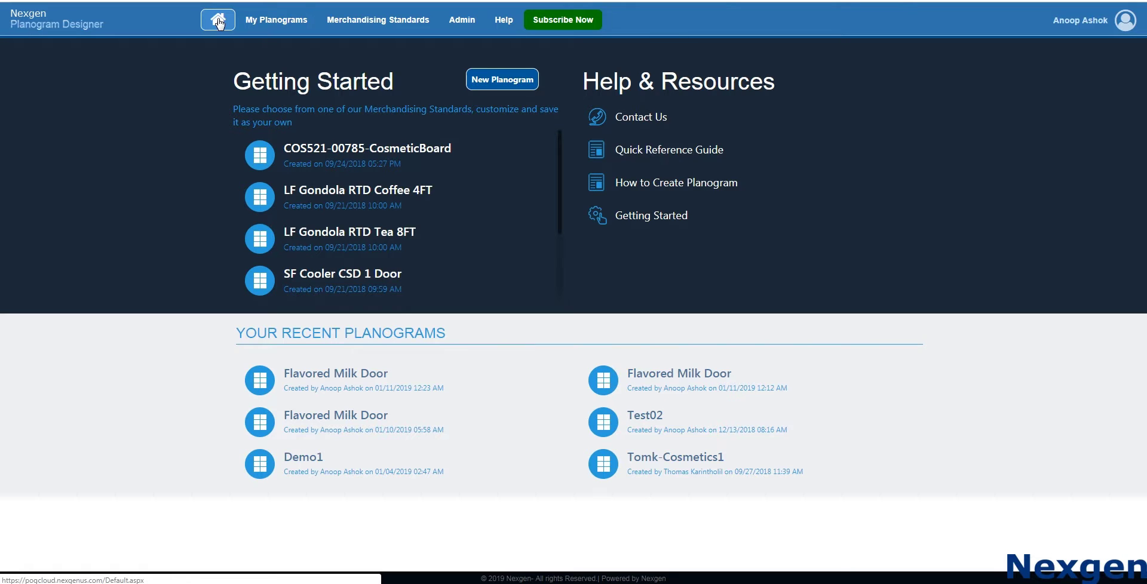
pyautogui.click(379, 20)
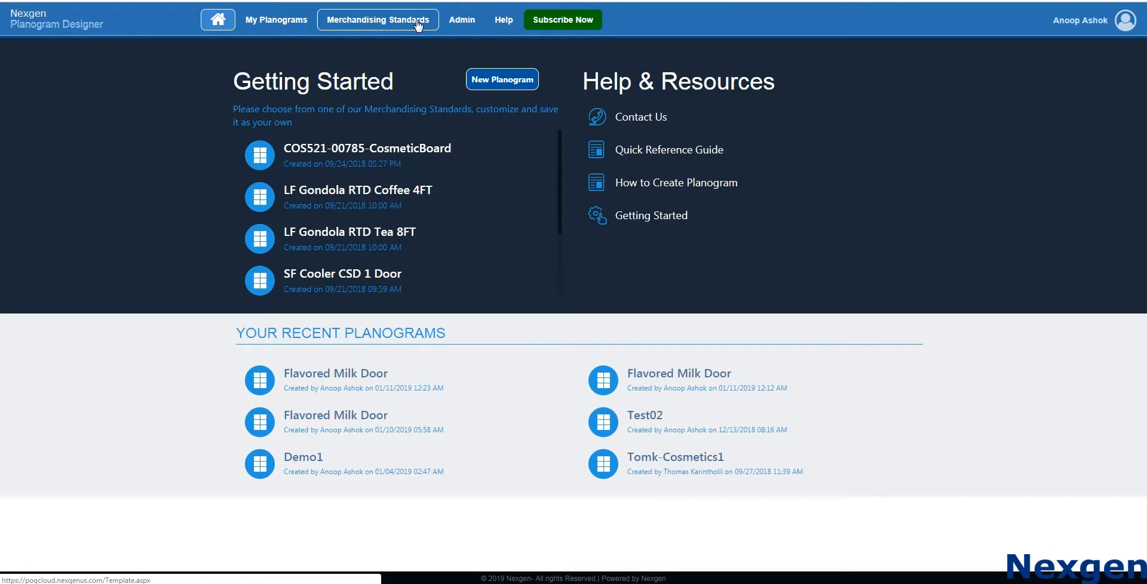
pyautogui.click(462, 20)
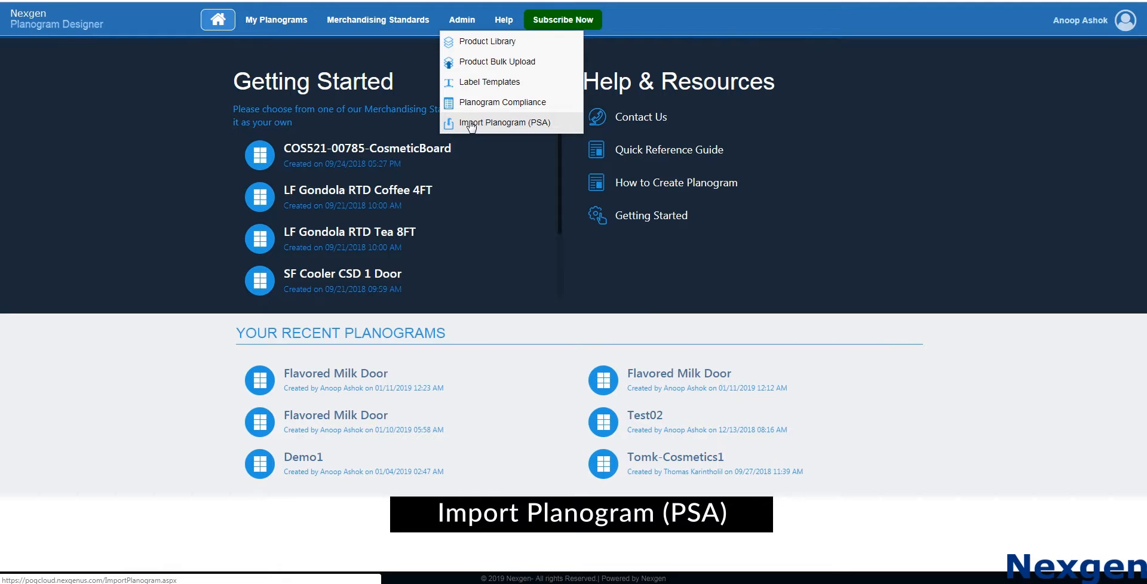
# Import 'Flavored Milk Door 8-9-2016.psa' as a planogram and return to the dashboard
pyautogui.click(507, 122)
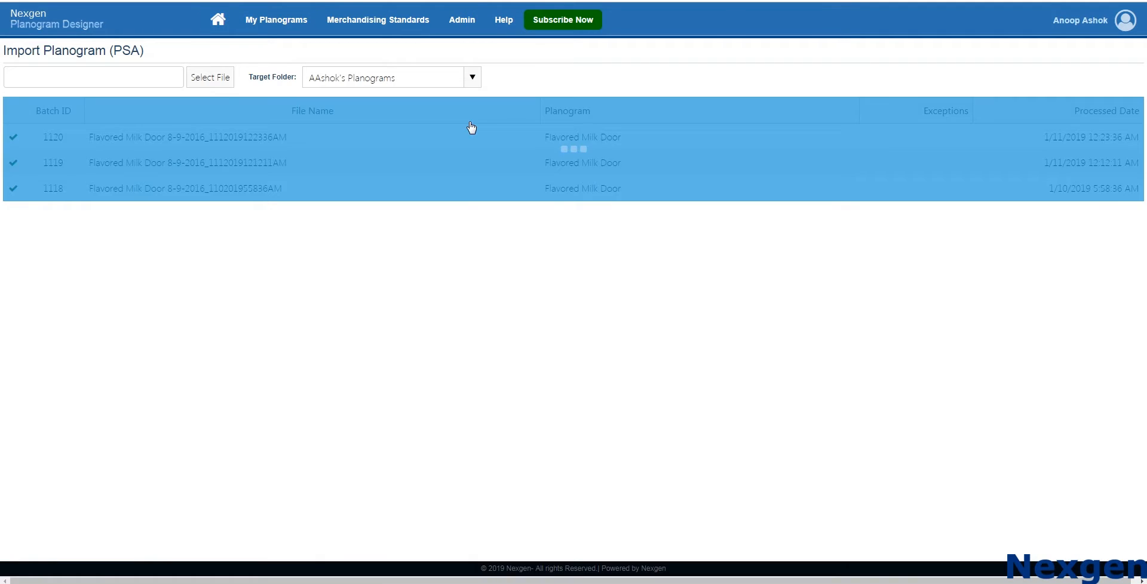
pyautogui.click(210, 77)
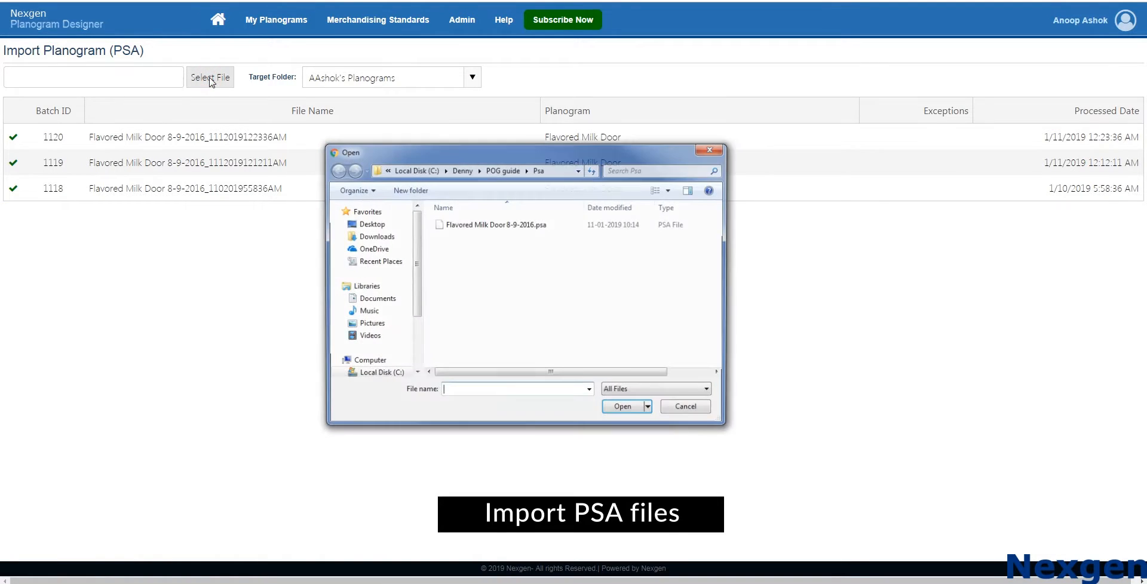
pyautogui.click(495, 225)
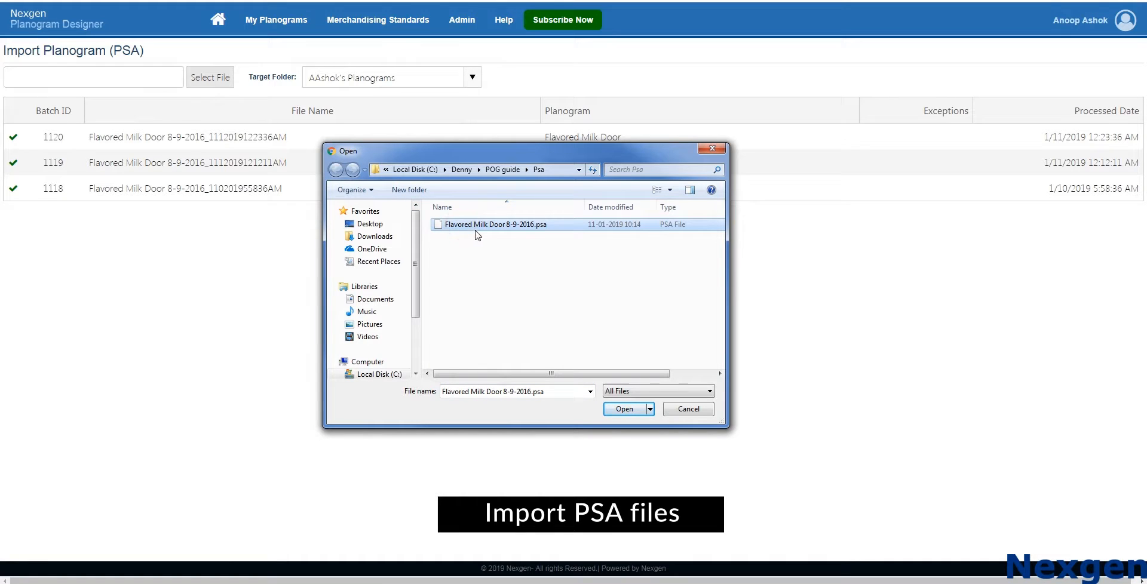
pyautogui.click(625, 409)
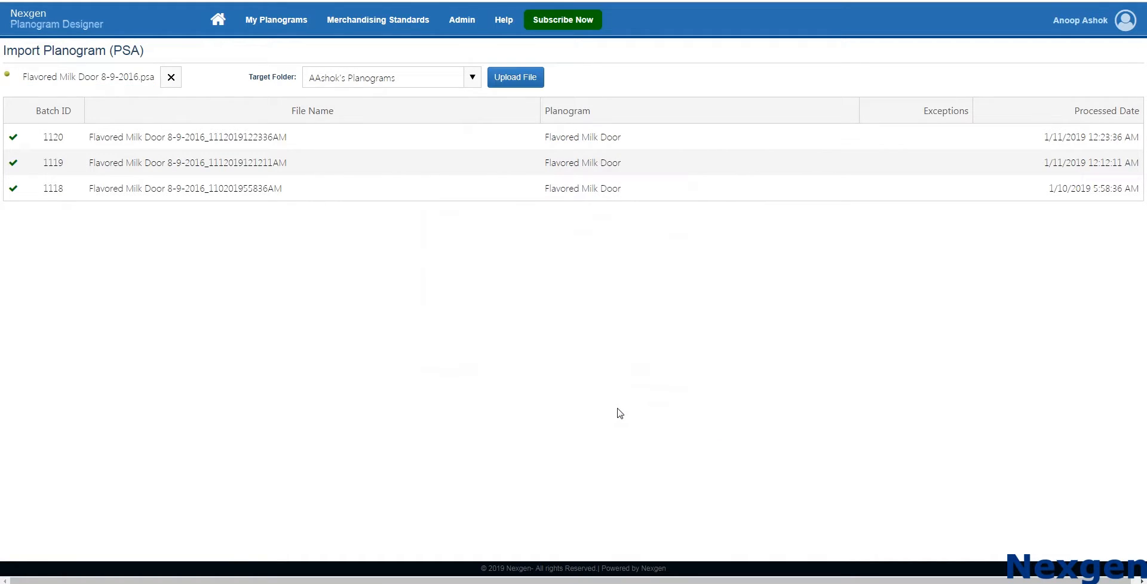
pyautogui.click(515, 77)
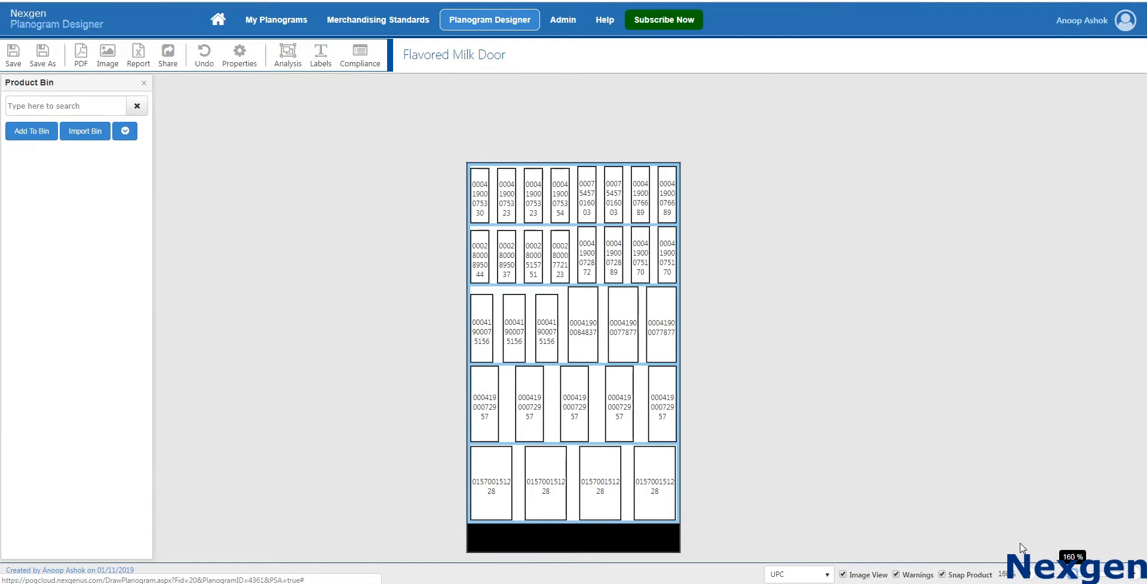
pyautogui.click(216, 19)
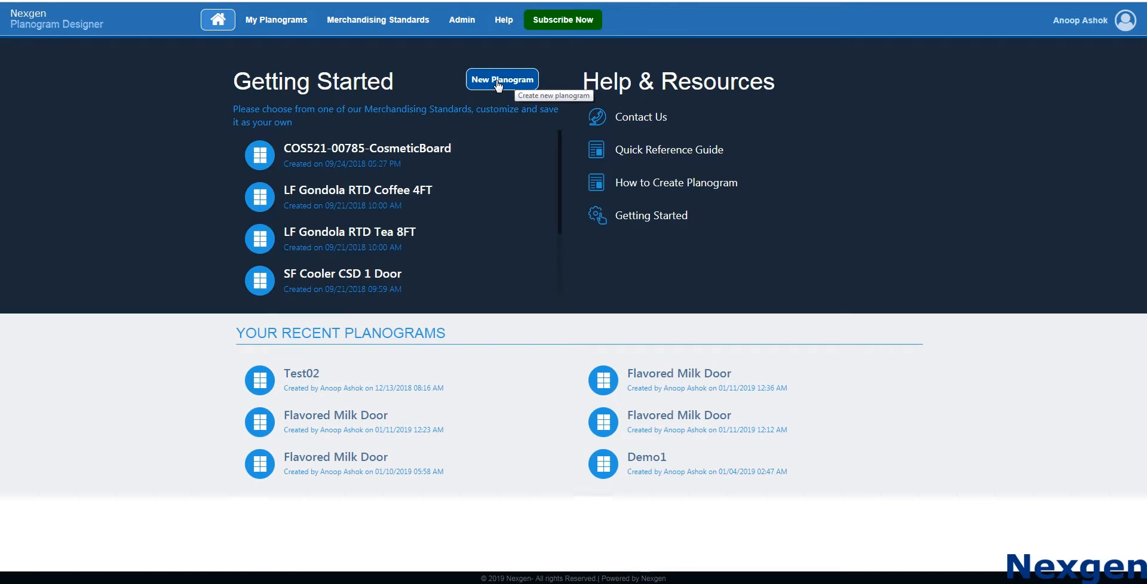
# Create planogram 'Test01' from the 4 ft Gondola template and open it
pyautogui.click(503, 78)
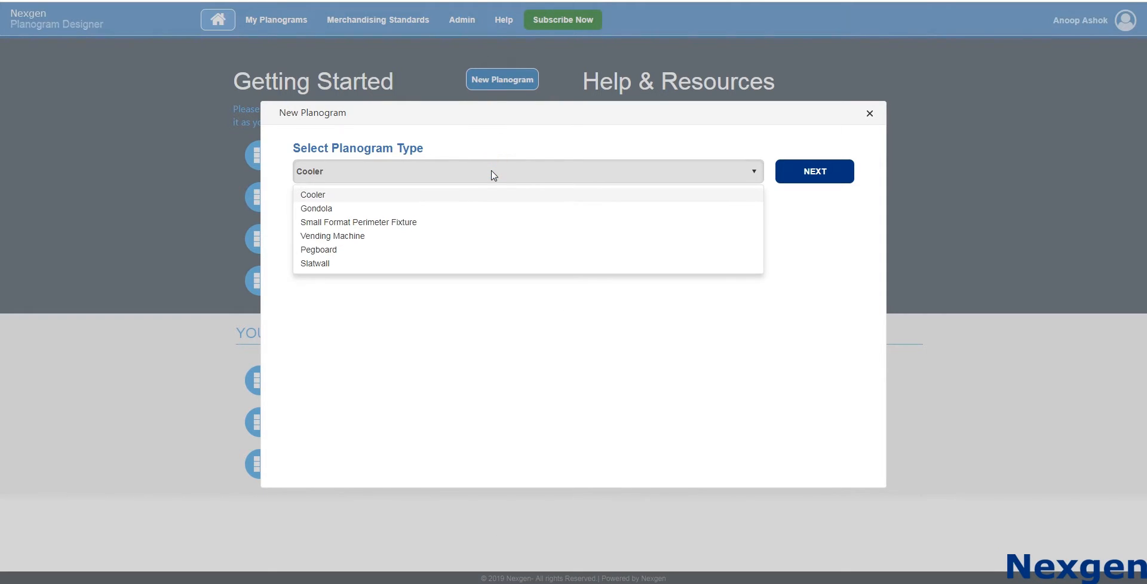
pyautogui.moveTo(488, 230)
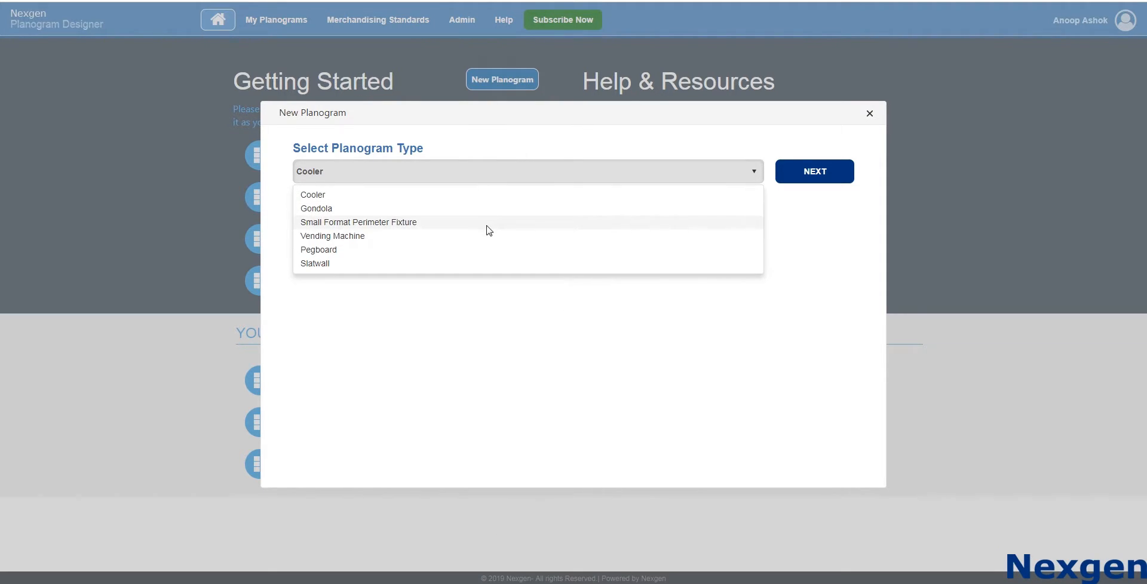
pyautogui.moveTo(484, 263)
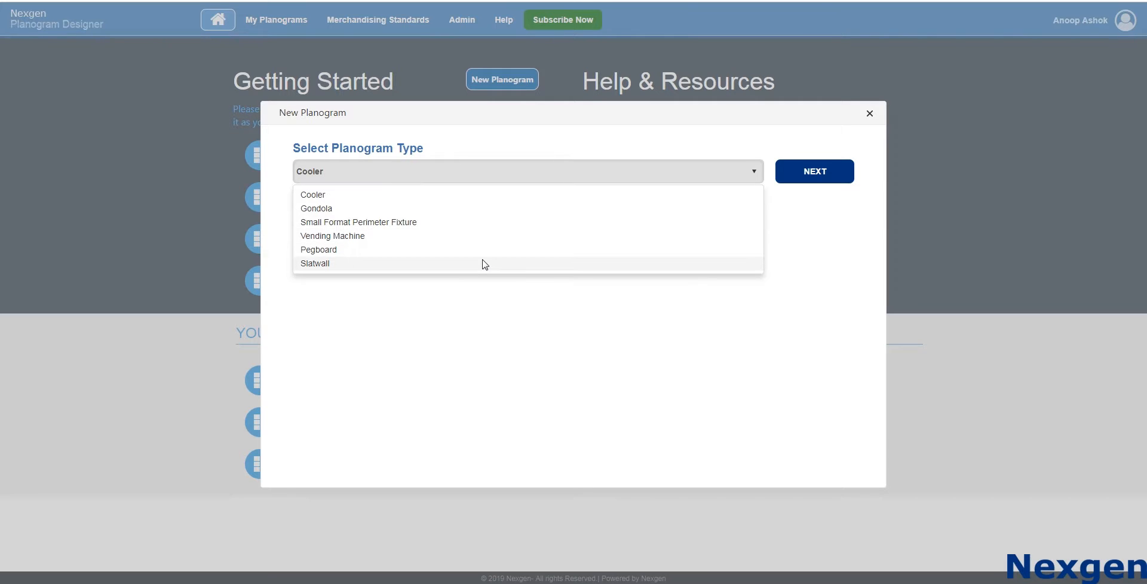
pyautogui.moveTo(477, 212)
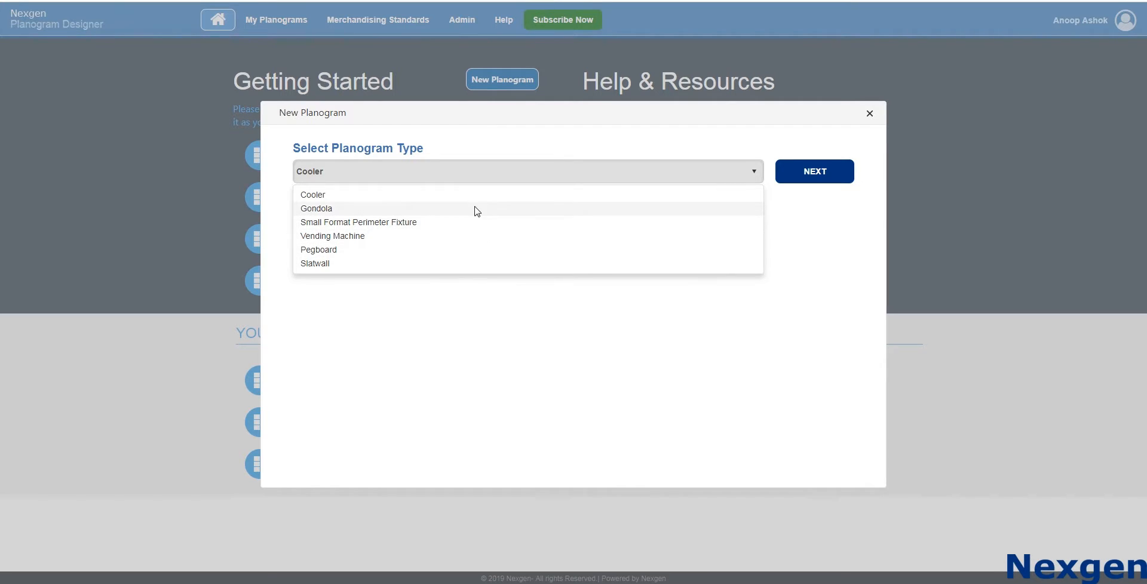
pyautogui.click(316, 209)
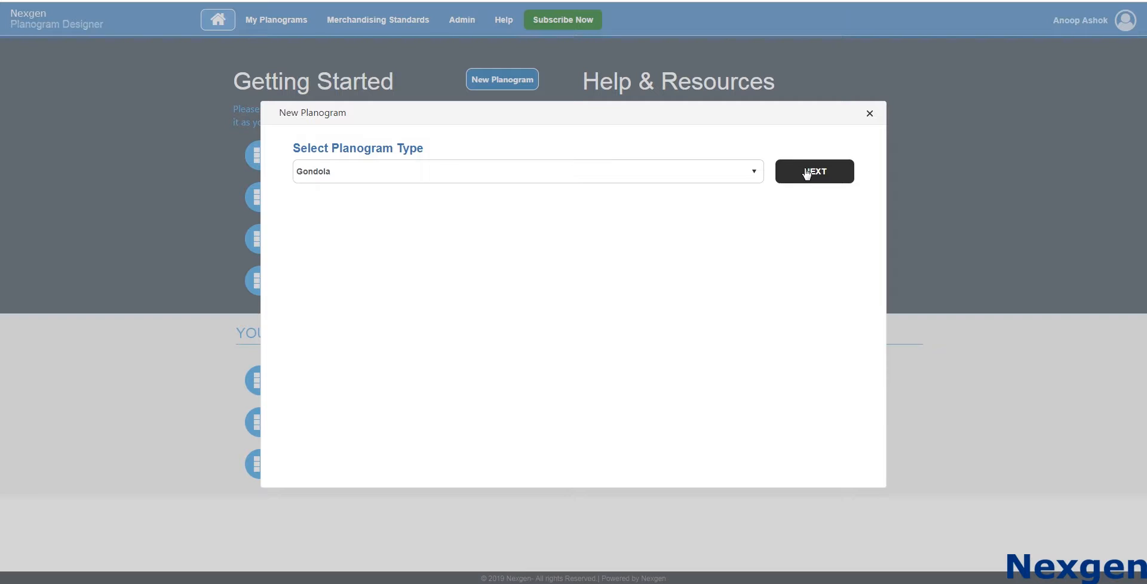
pyautogui.click(815, 172)
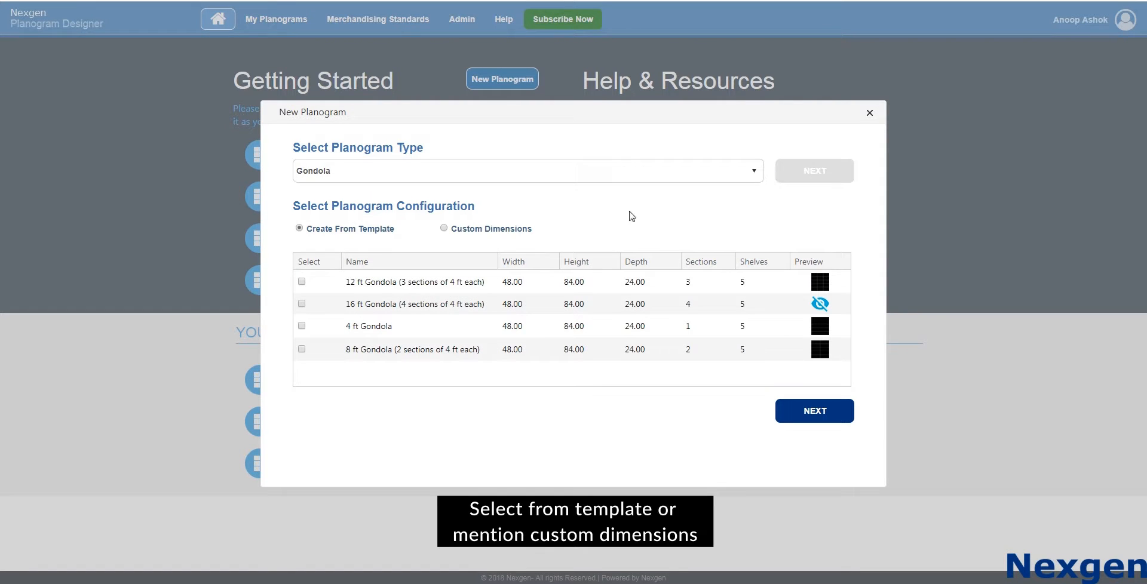
pyautogui.click(301, 326)
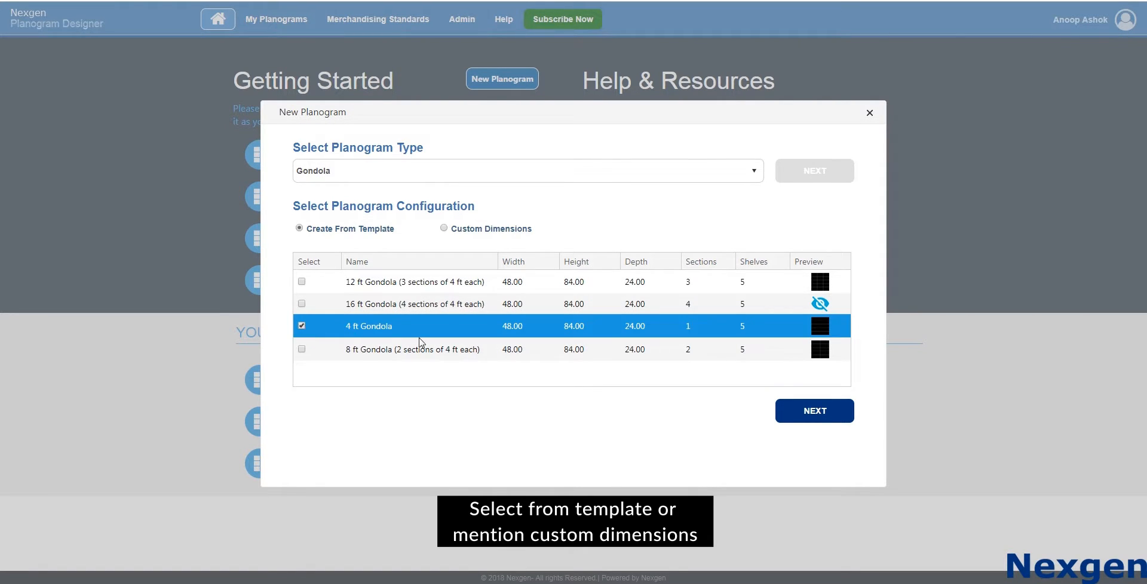
pyautogui.click(443, 229)
pyautogui.write('Test01')
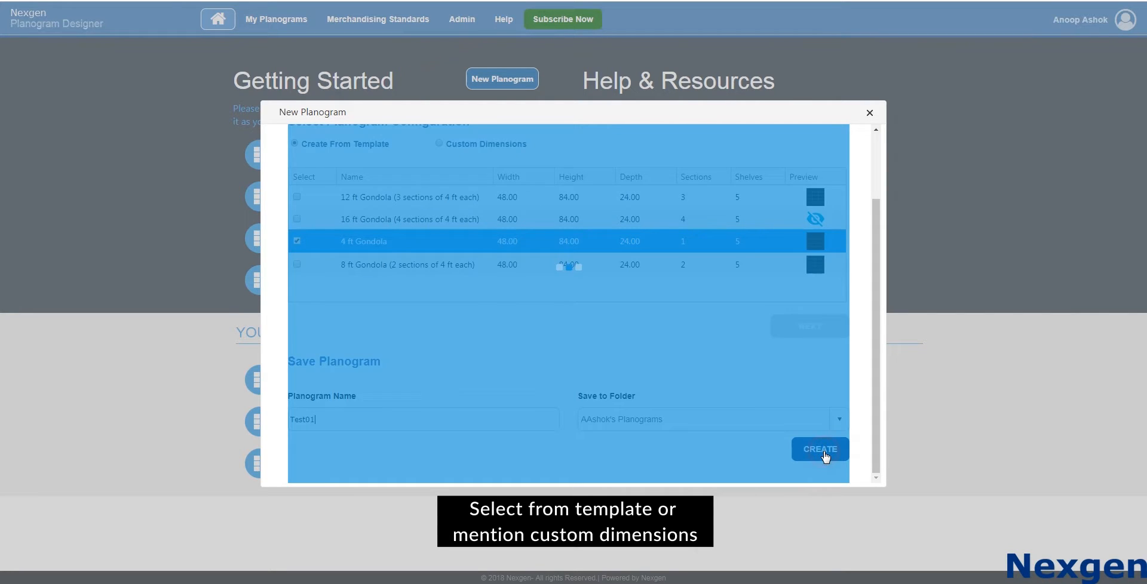
pyautogui.click(821, 449)
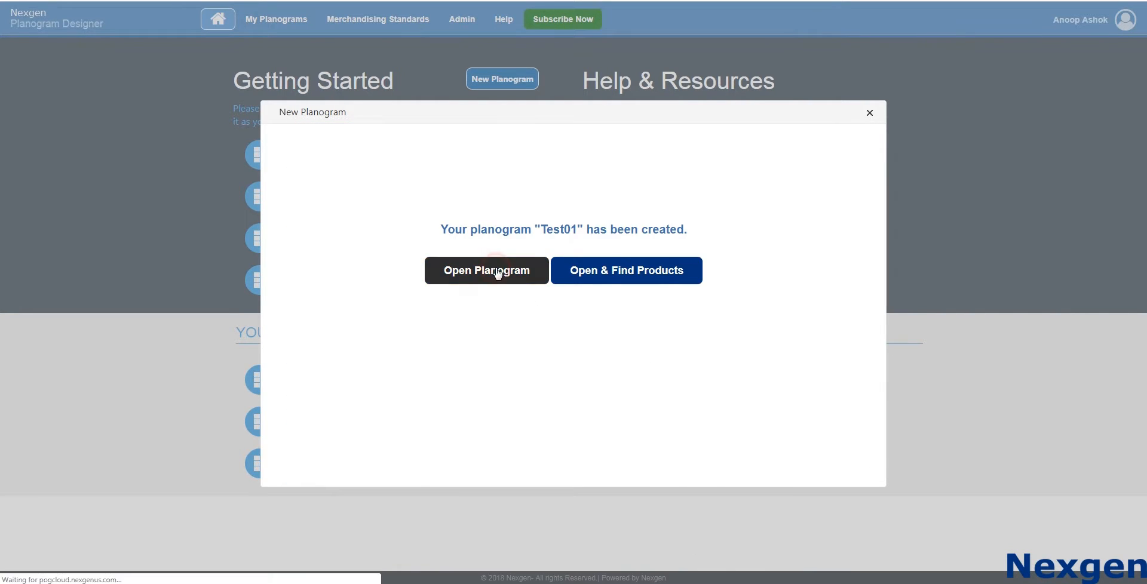
pyautogui.click(486, 271)
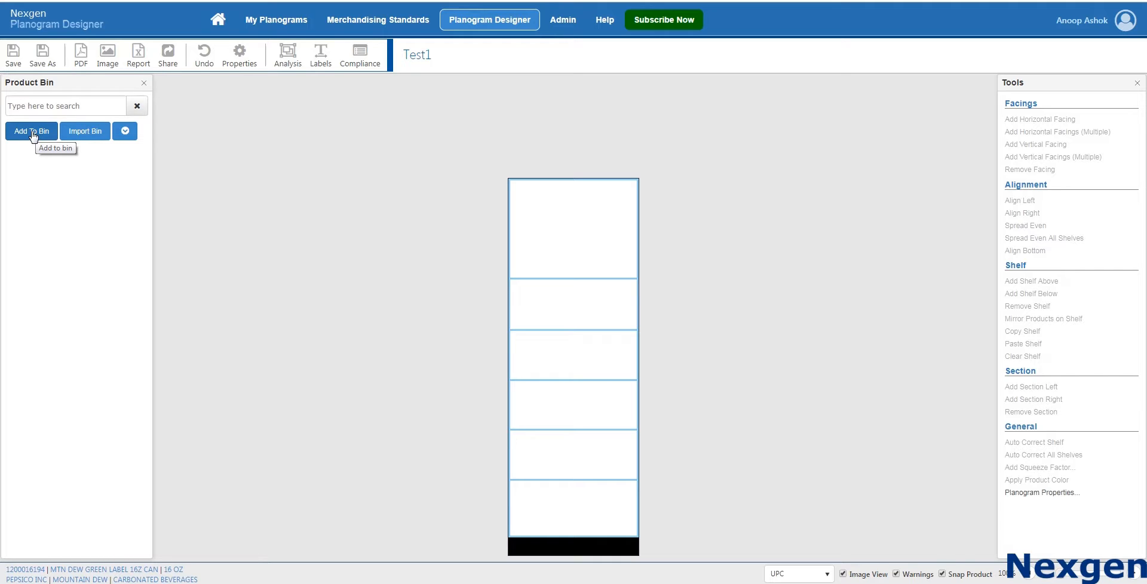
# Search the catalogue for 'pepsico' and add all results to the product bin
pyautogui.click(31, 131)
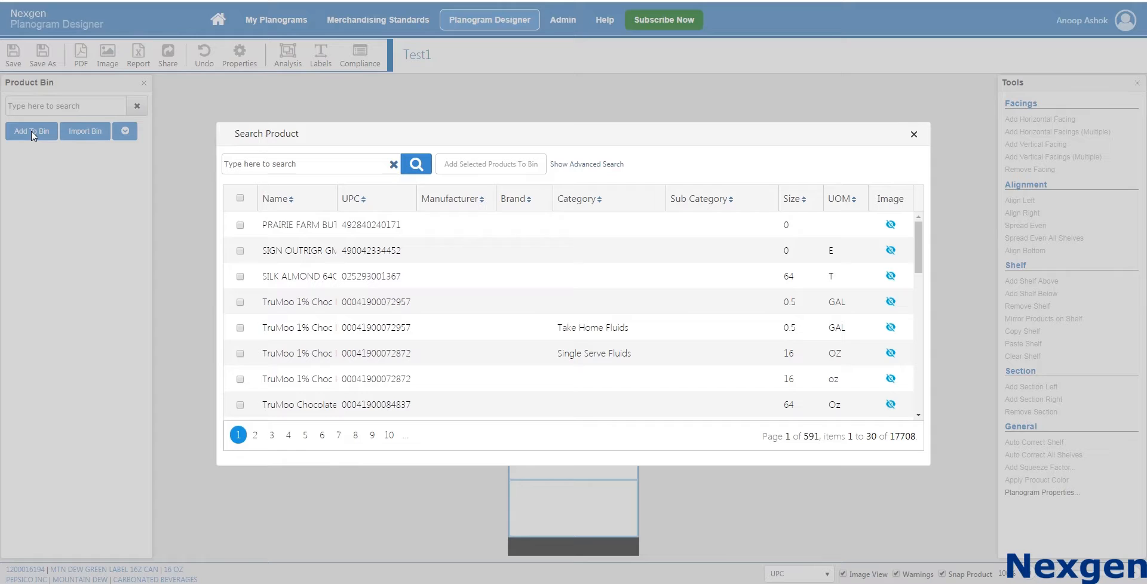
pyautogui.write('p')
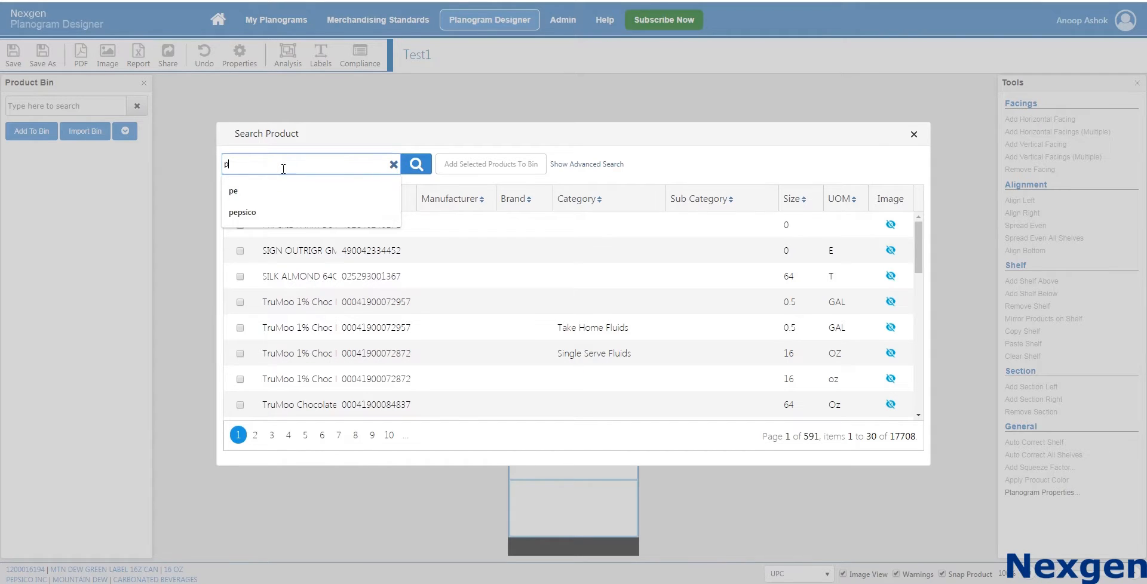
pyautogui.click(416, 164)
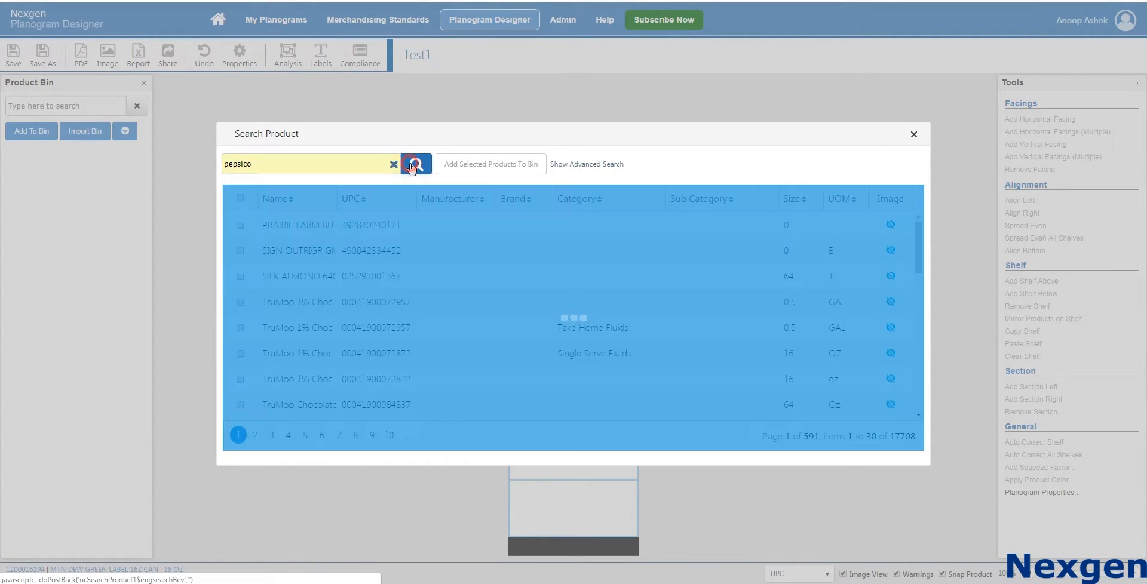
pyautogui.click(416, 164)
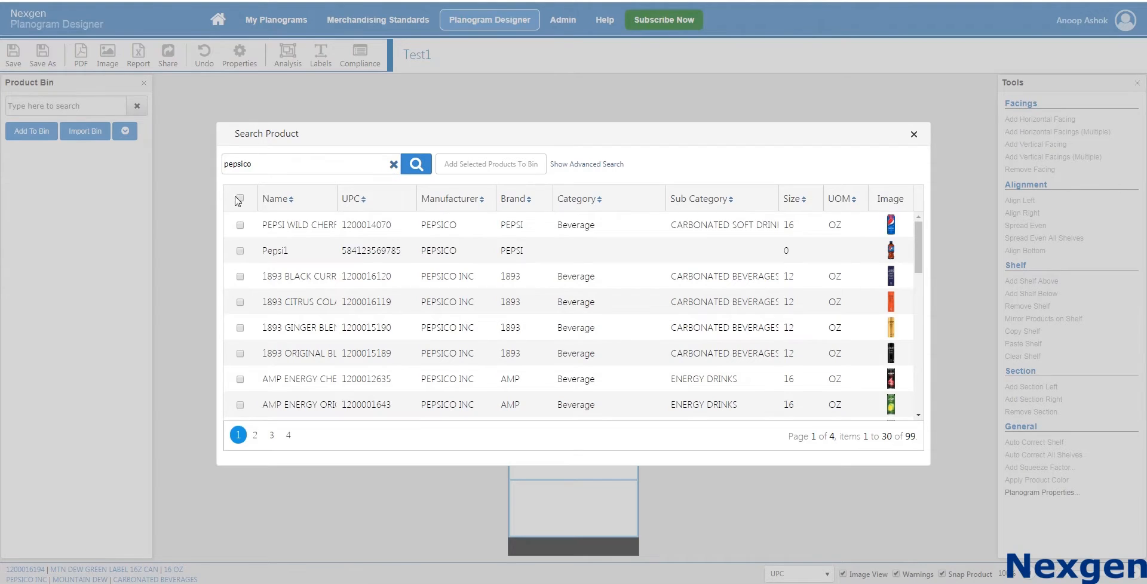
pyautogui.click(240, 198)
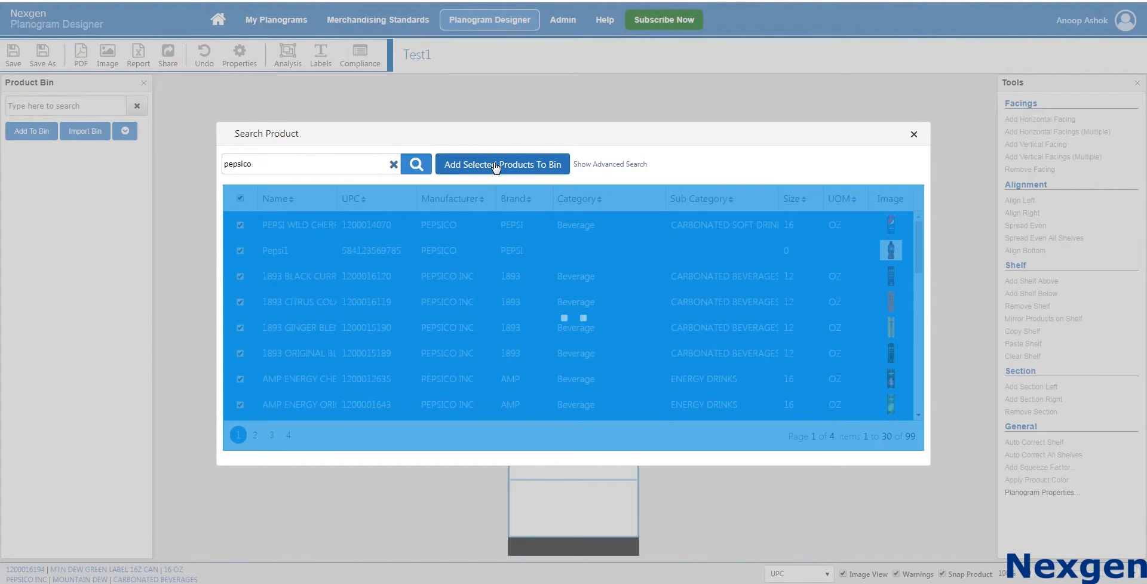
pyautogui.click(502, 165)
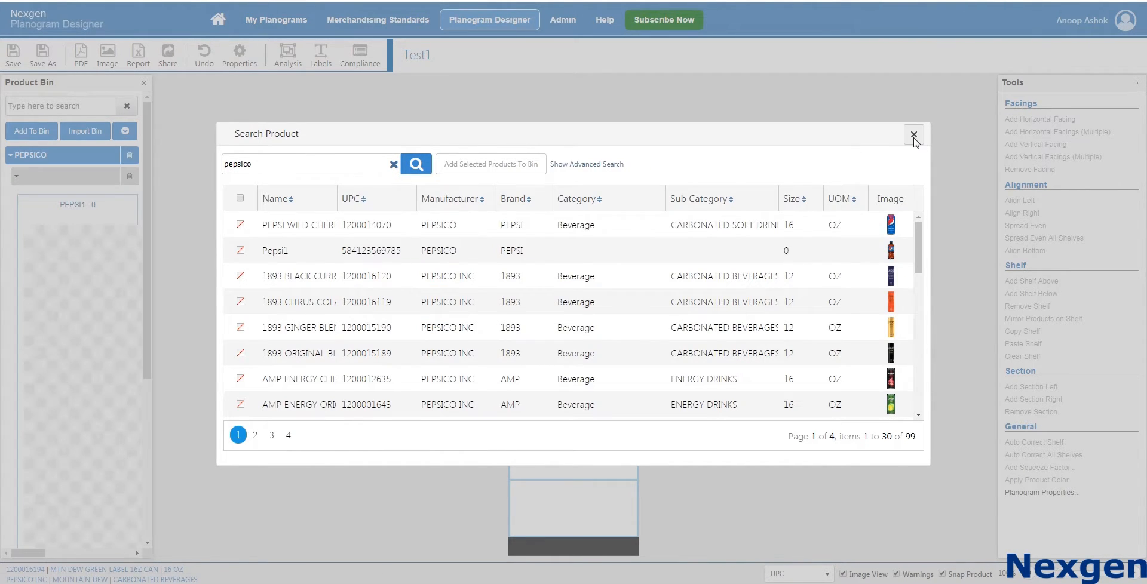
pyautogui.click(914, 134)
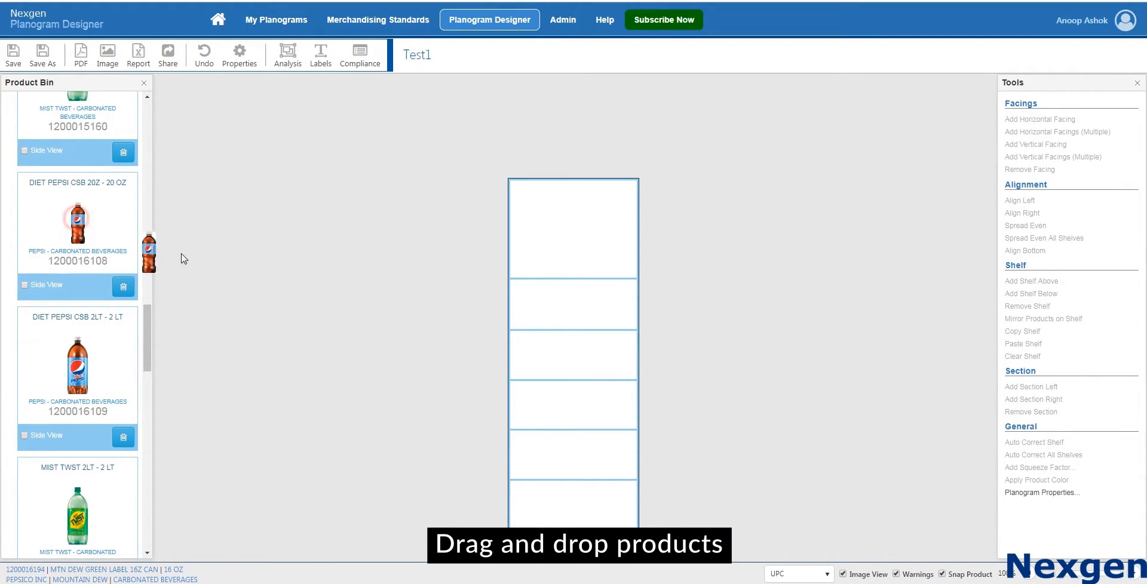
# Place Diet Pepsi CSB 20Z on the top shelf and add horizontal facings to six
pyautogui.moveTo(150, 251); pyautogui.dragTo(518, 256)
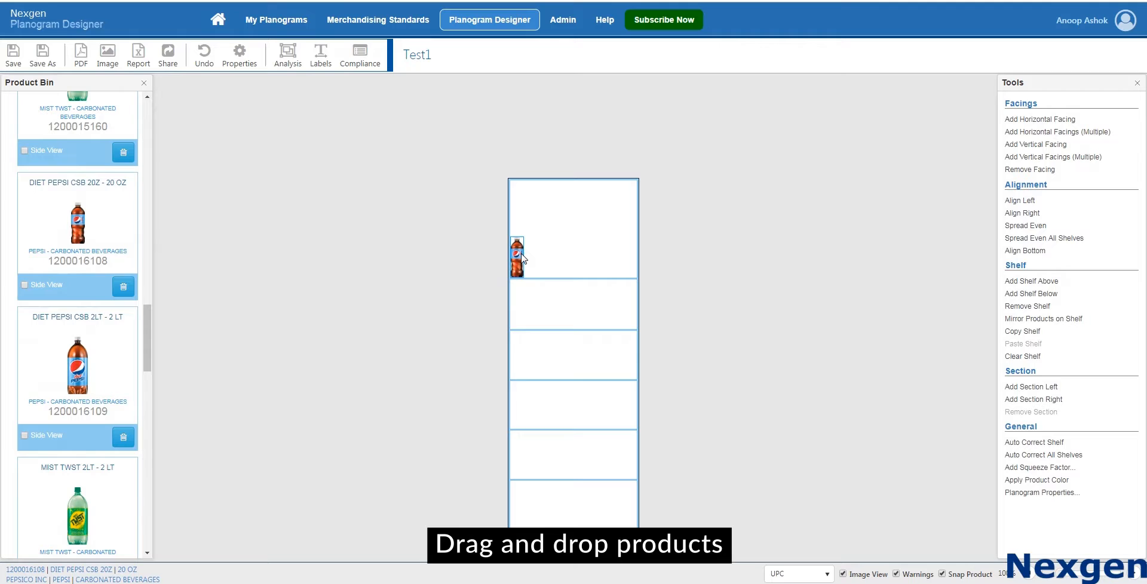
pyautogui.rightClick(517, 256)
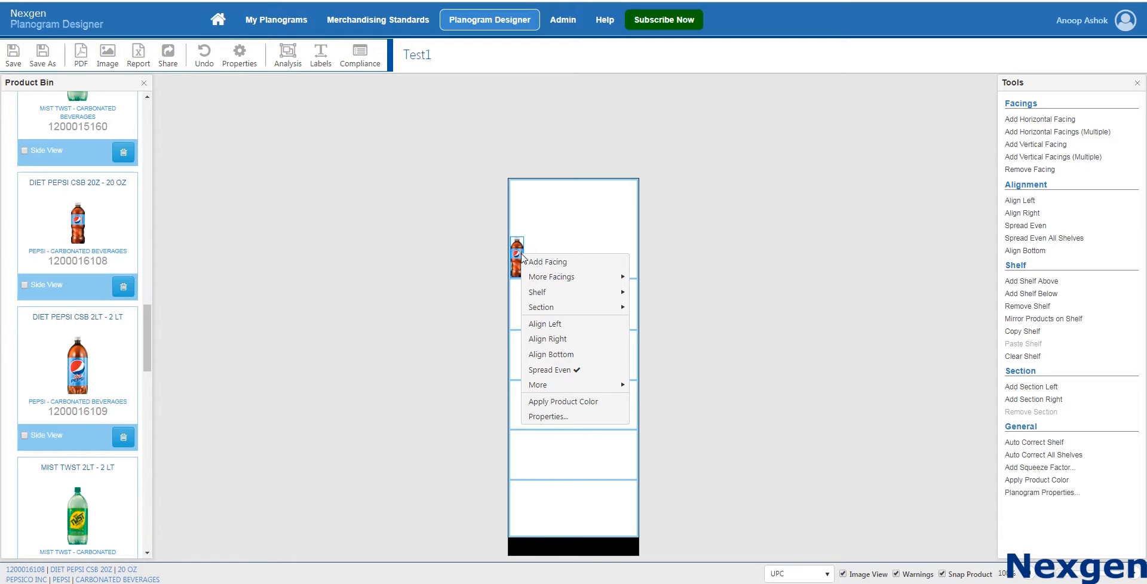
pyautogui.moveTo(551, 276)
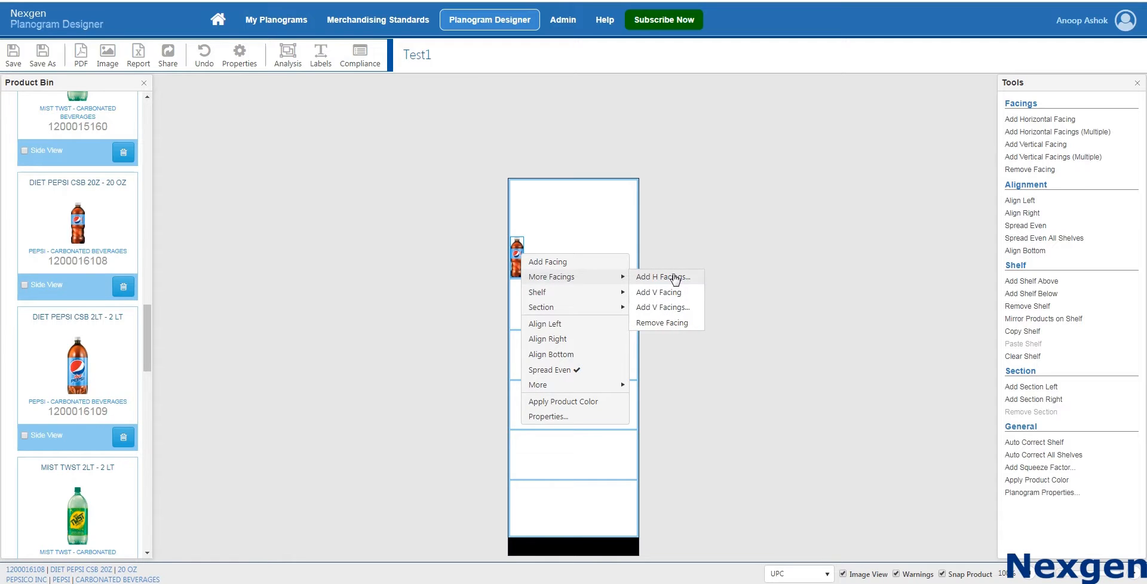
pyautogui.click(662, 277)
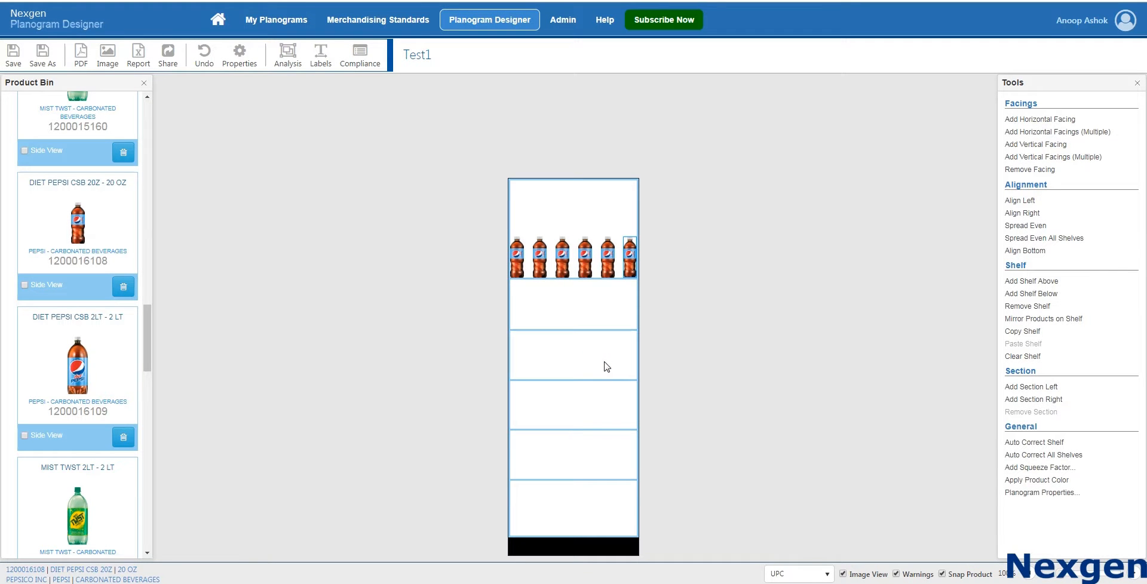
pyautogui.moveTo(1031, 281)
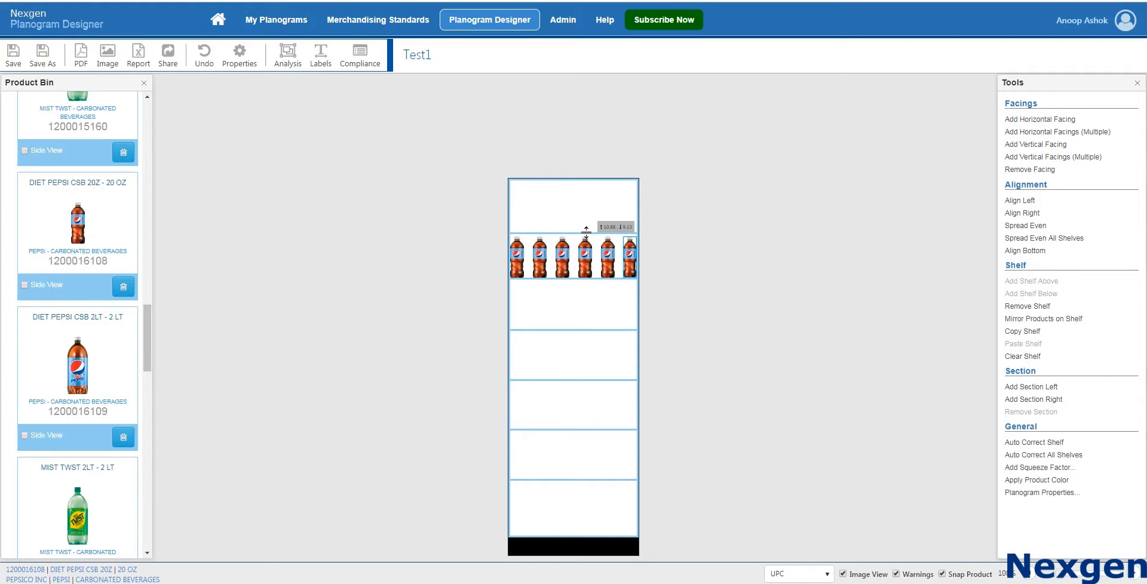
# Scroll the Product Bin to reach more PepsiCo products for the remaining shelves
pyautogui.scroll(-3)
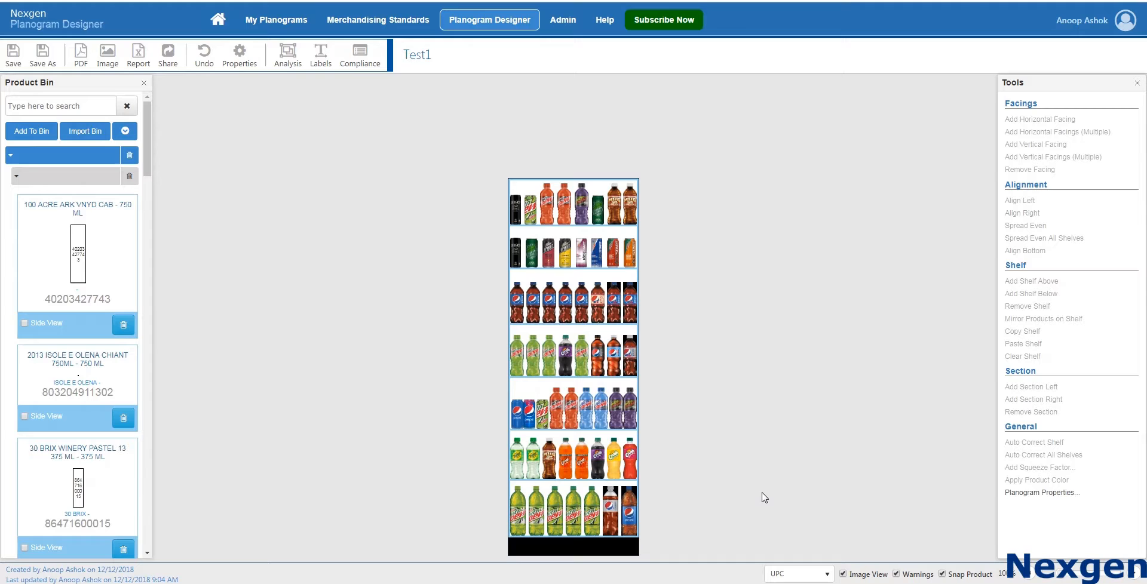
# Label the shelved products by Product Name using the status-bar label dropdown
pyautogui.click(809, 575)
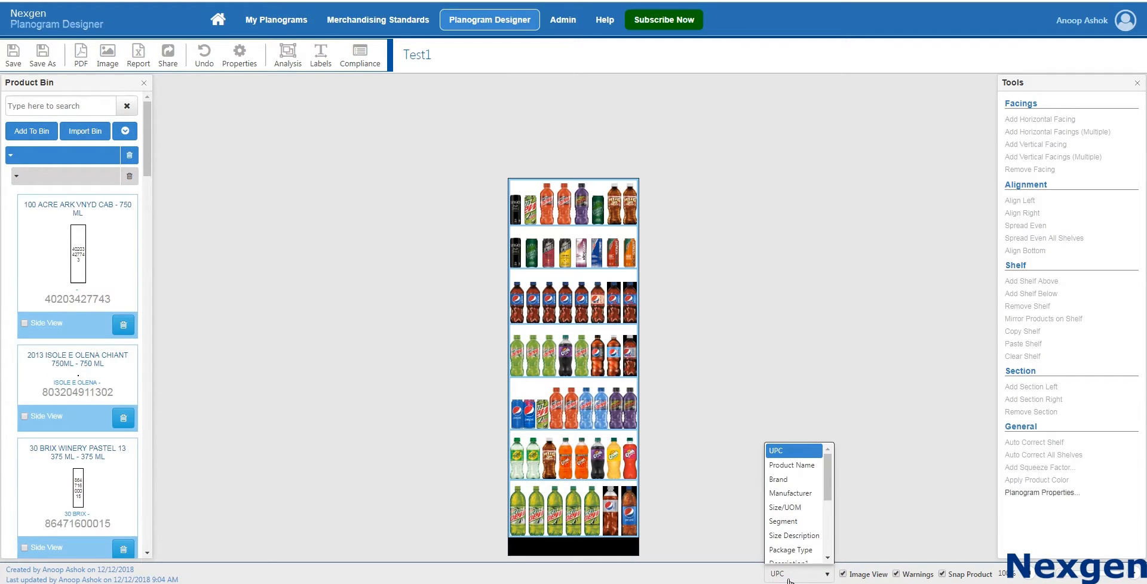
pyautogui.moveTo(791, 501)
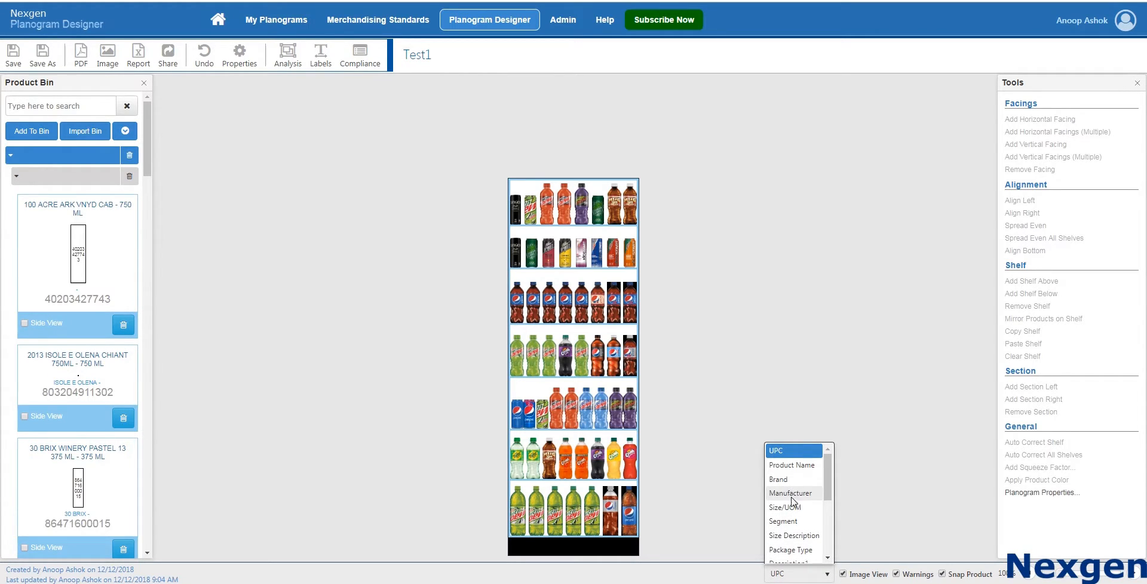
pyautogui.moveTo(787, 495)
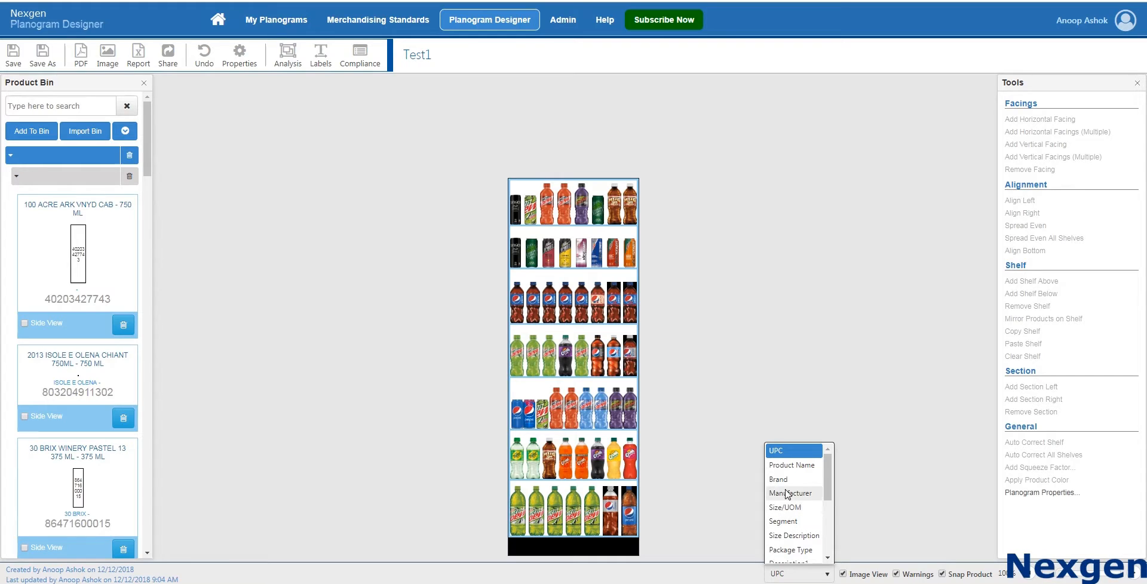
pyautogui.moveTo(785, 484)
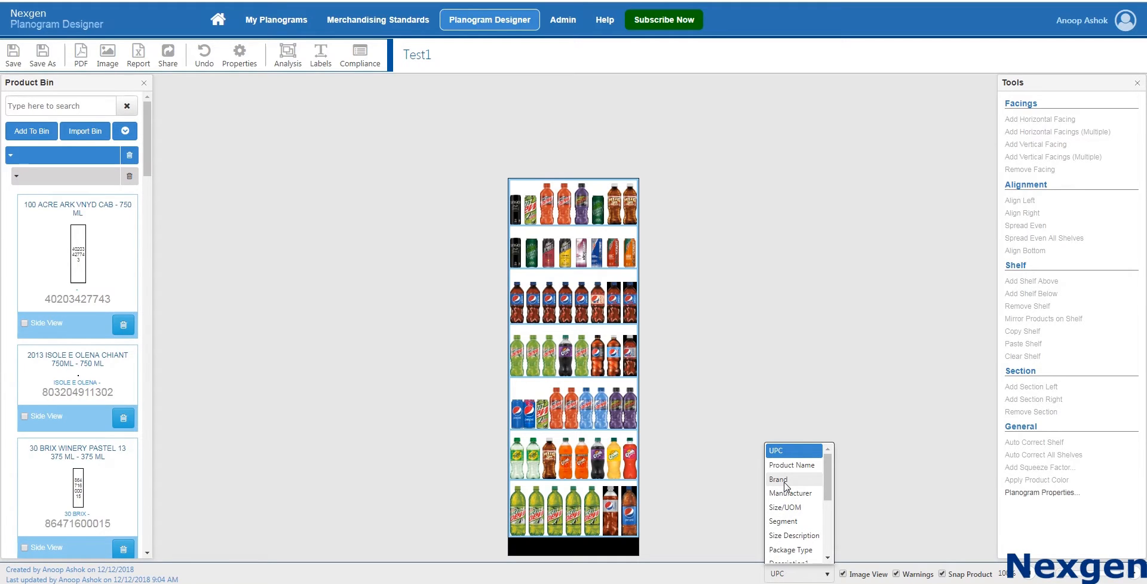
pyautogui.click(779, 479)
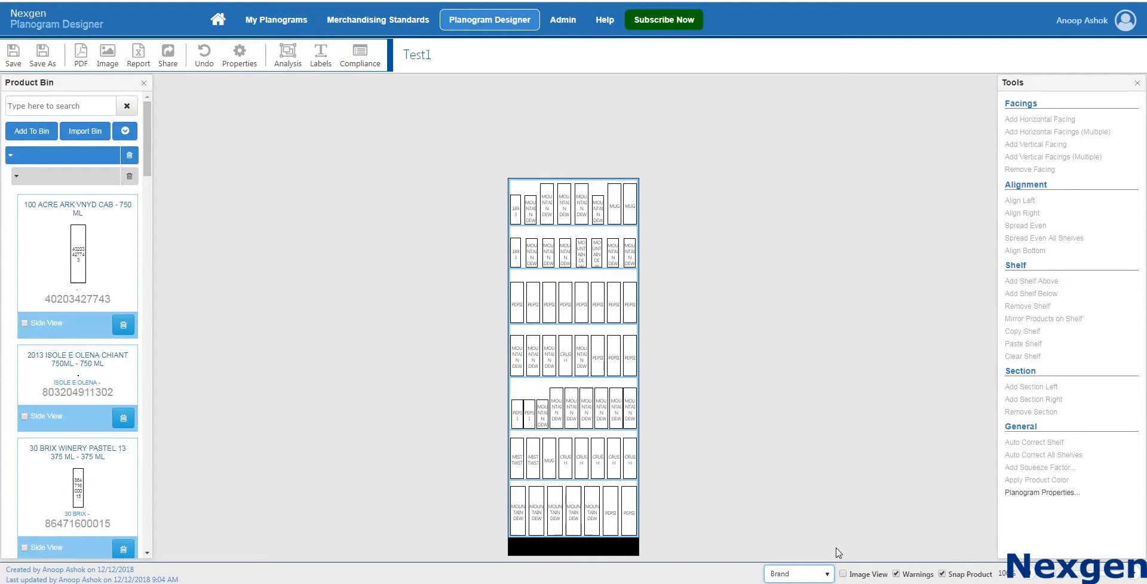
pyautogui.click(798, 574)
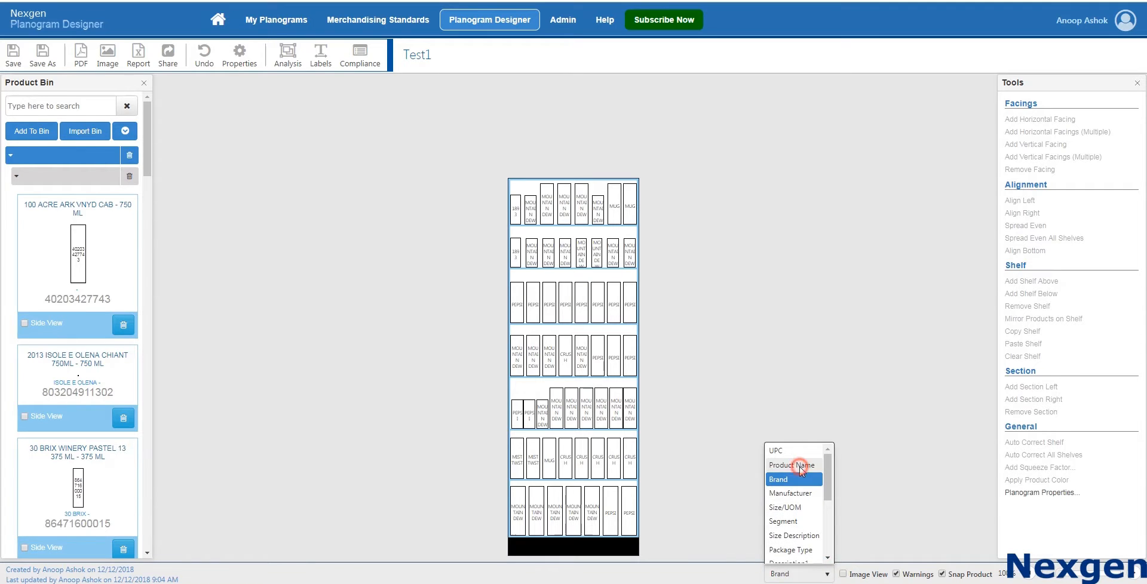
pyautogui.click(792, 465)
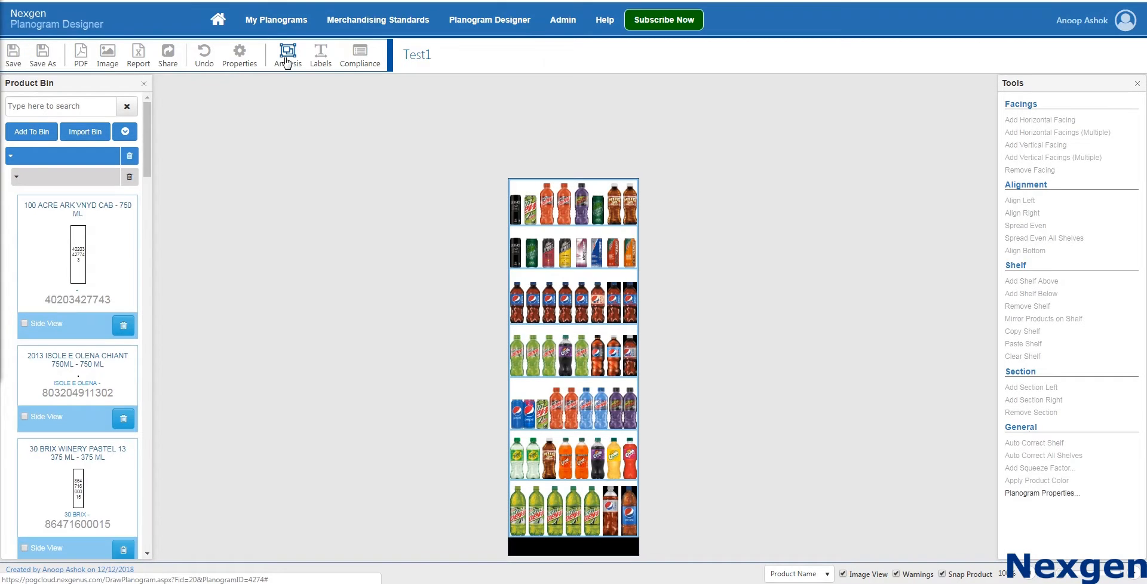
# Colour-code the shelves with a Brand visual analysis, then show product images again
pyautogui.click(289, 49)
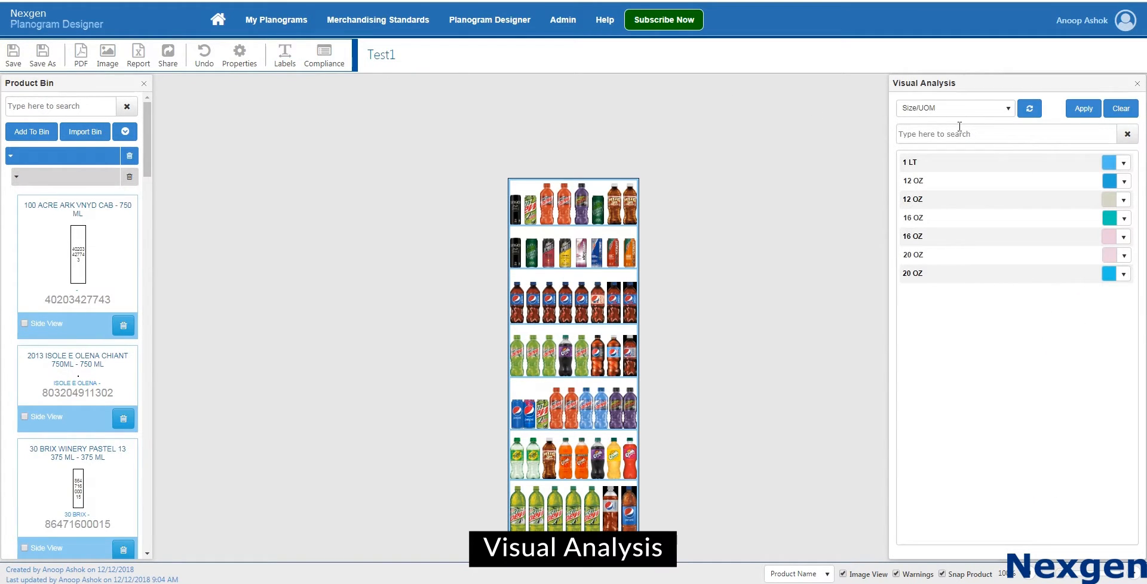
pyautogui.click(954, 108)
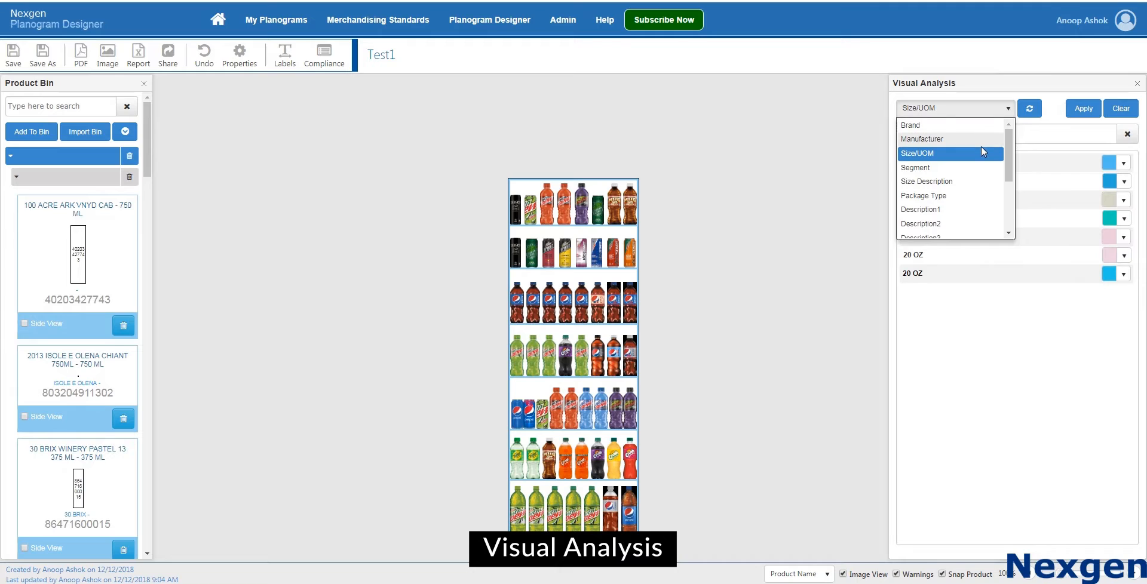
pyautogui.click(910, 125)
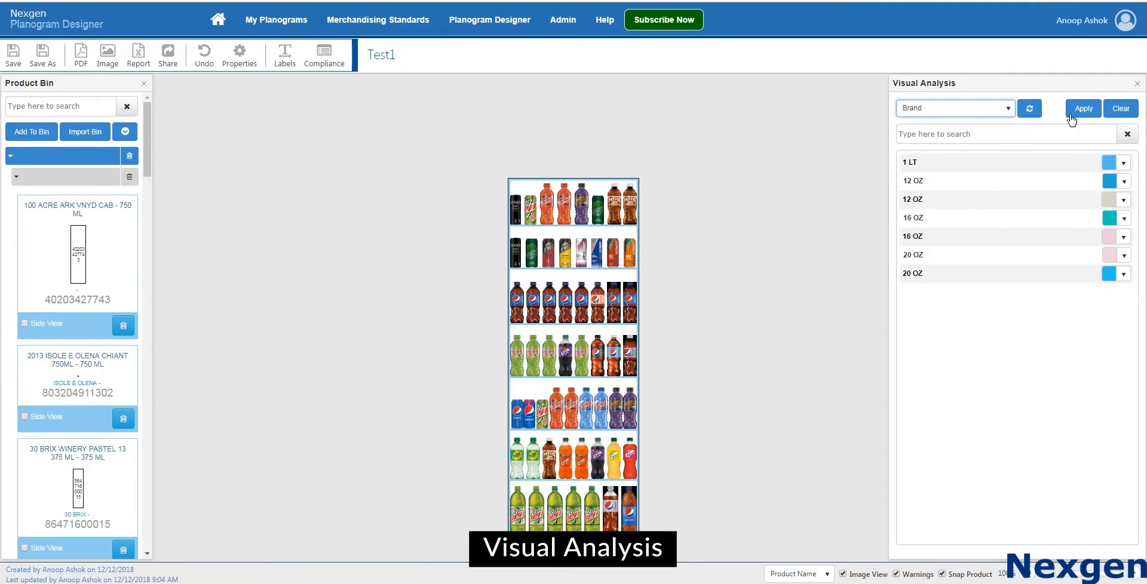
pyautogui.click(1083, 109)
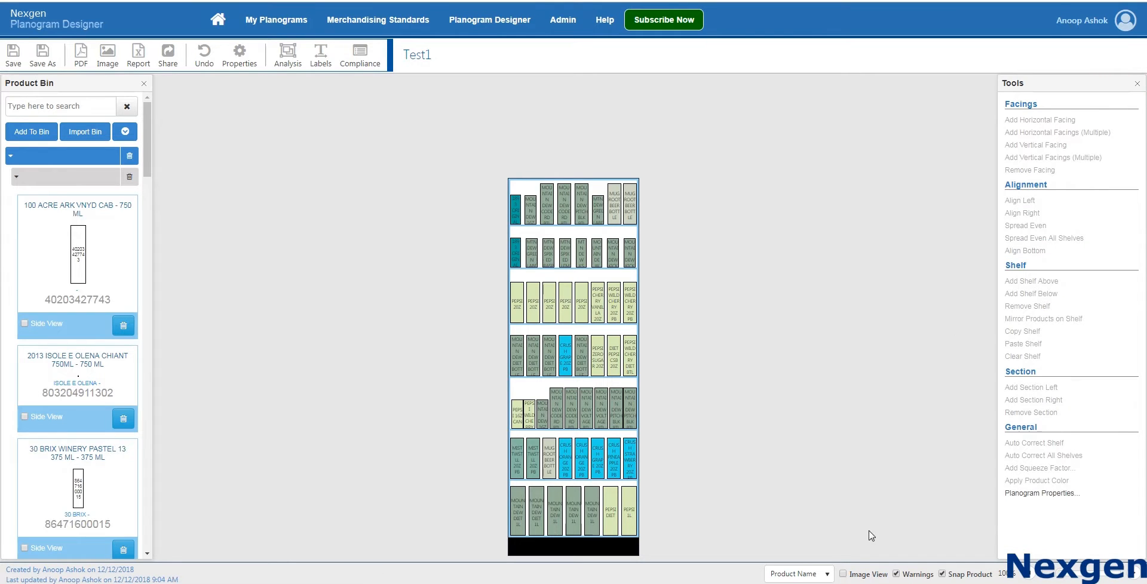
pyautogui.click(844, 575)
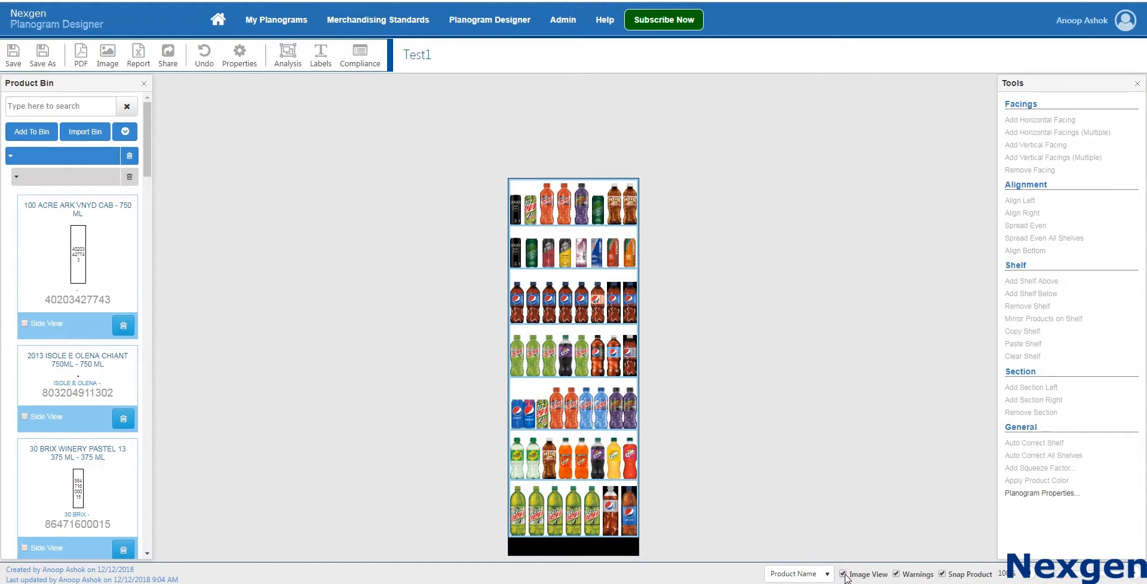
pyautogui.click(320, 54)
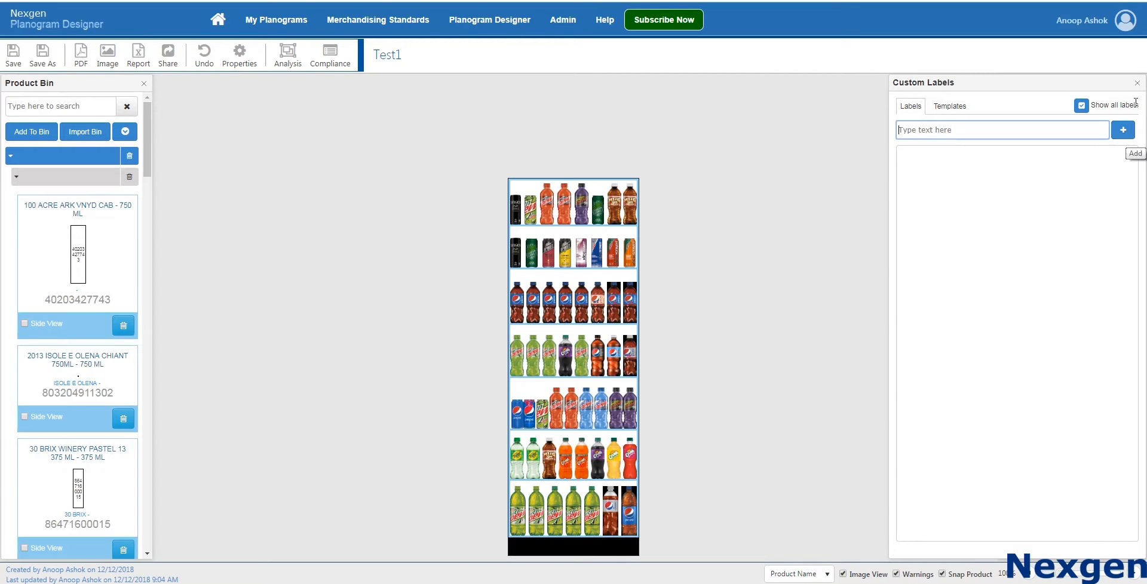
# Open and close an empty compliance ticket, then export Test1 as a PDF report
pyautogui.click(329, 54)
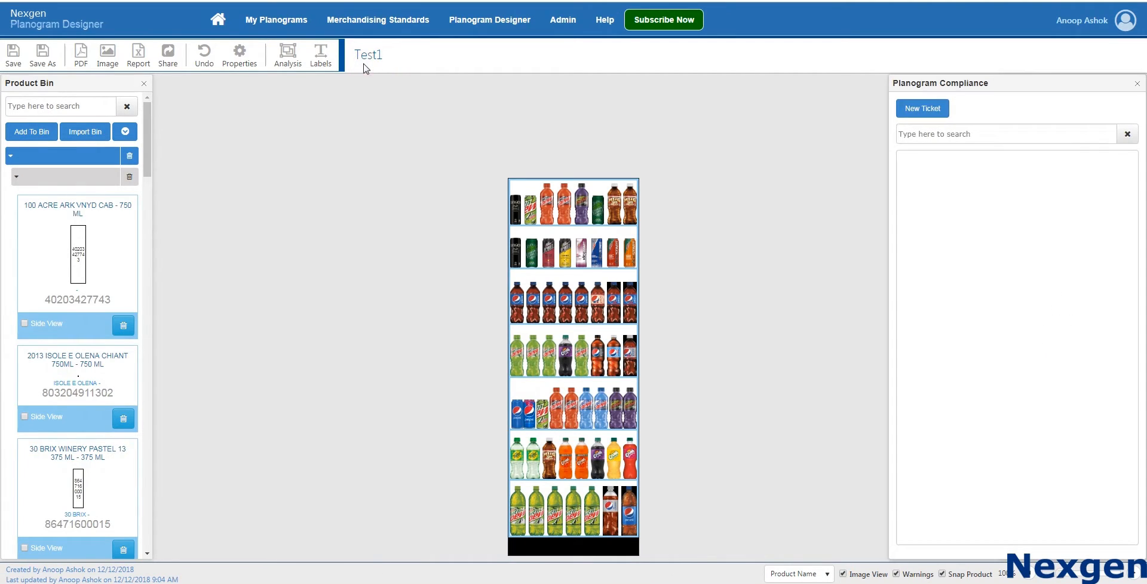
pyautogui.click(923, 108)
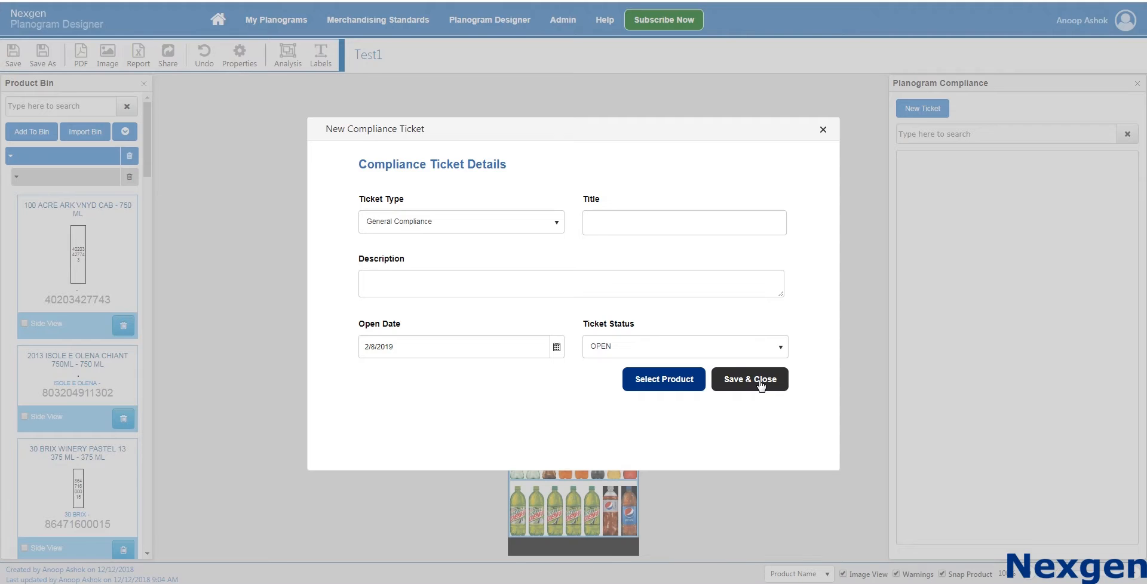
pyautogui.click(750, 379)
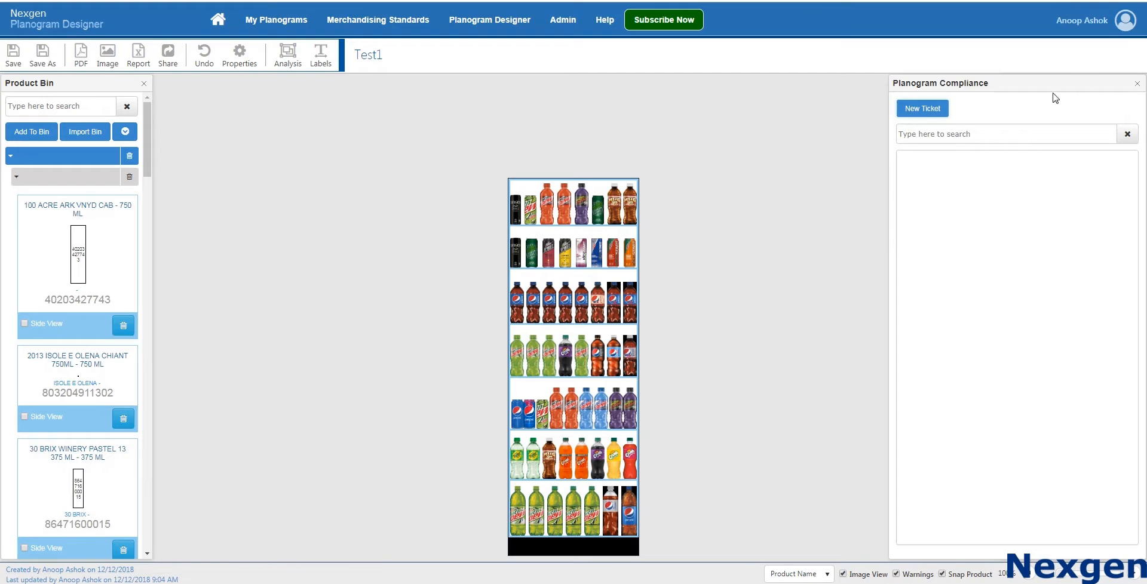
pyautogui.click(80, 51)
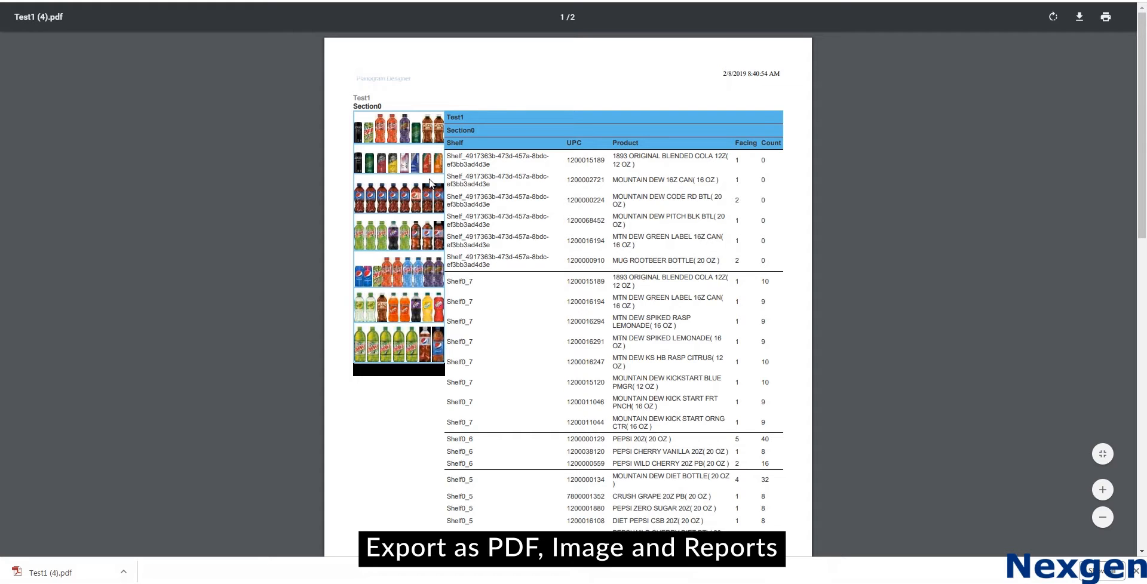
# Export a product report to Excel and bring up Test1's sharing options
pyautogui.click(139, 53)
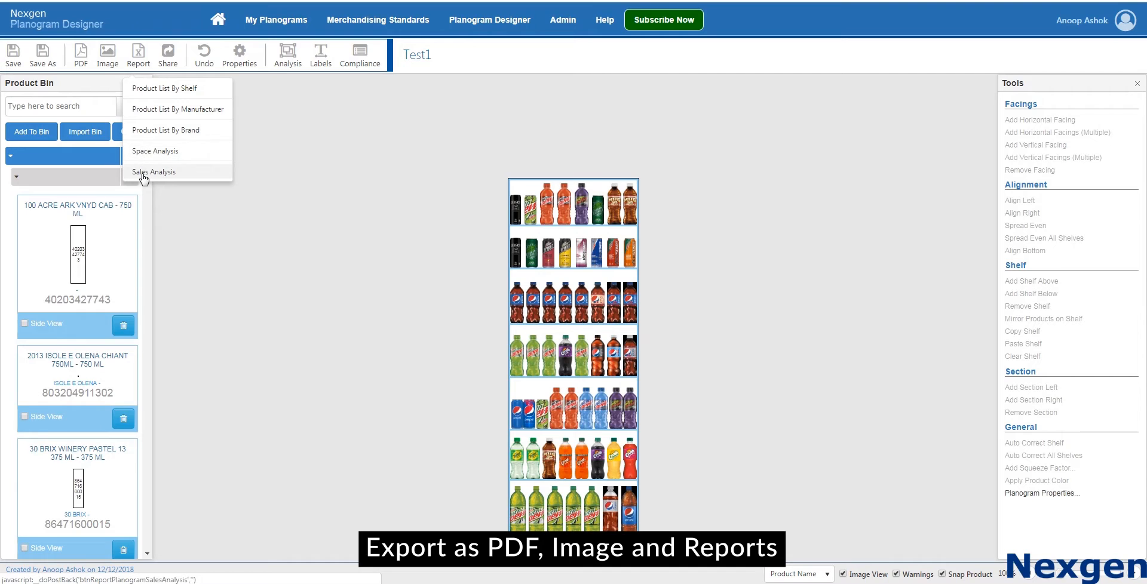
pyautogui.click(153, 172)
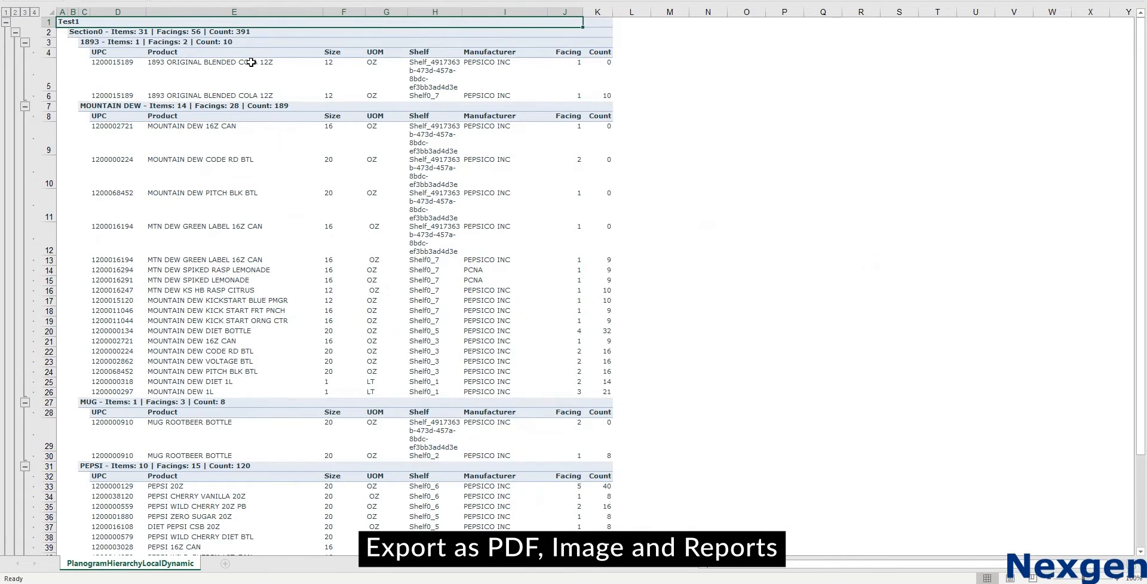
pyautogui.click(170, 54)
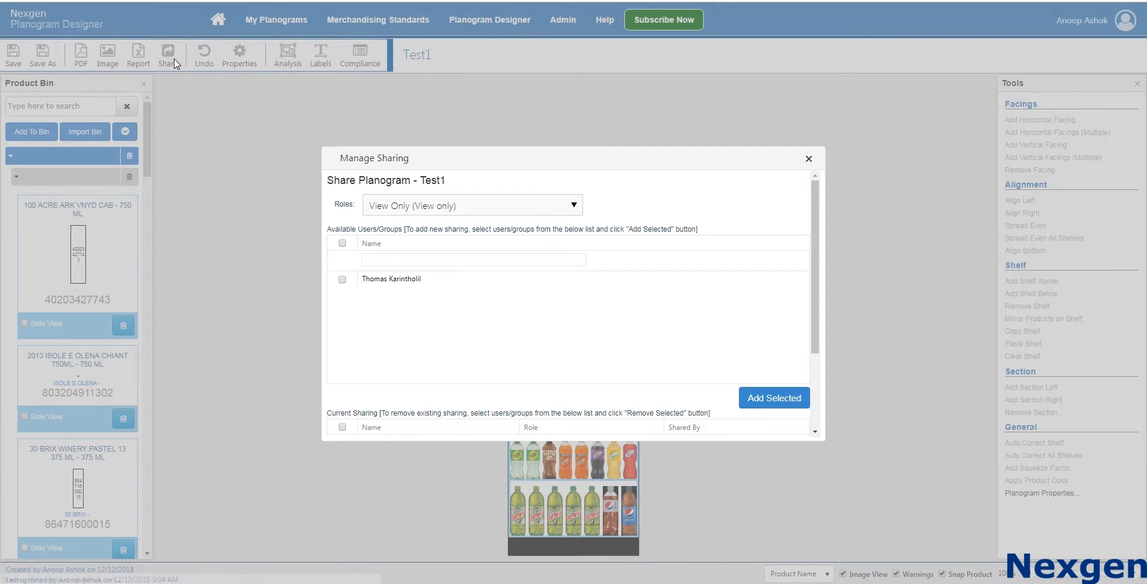
pyautogui.moveTo(536, 349)
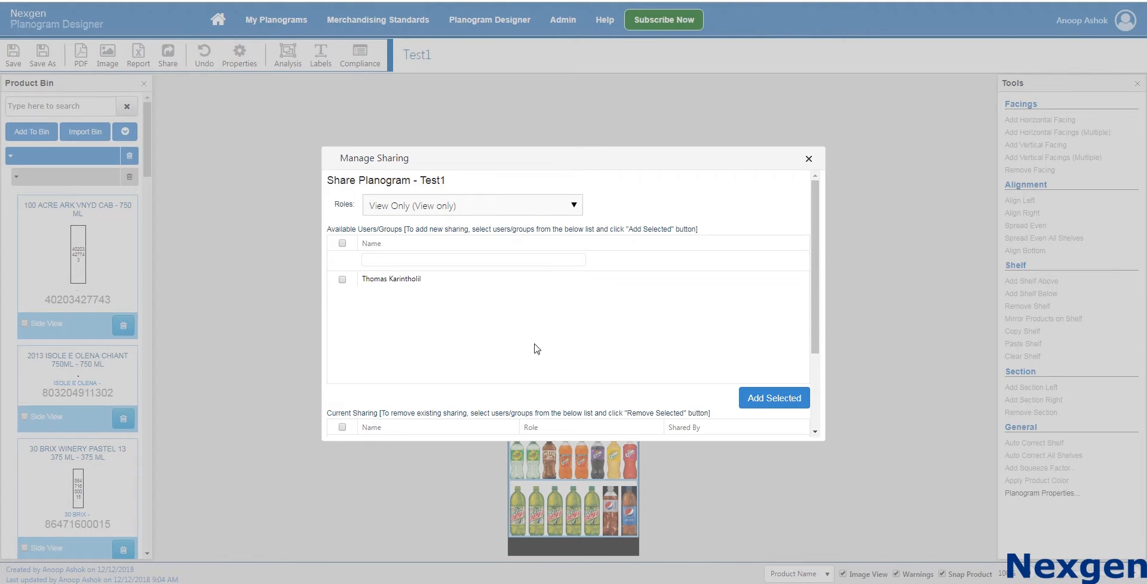
# Check that Test1 has no current shares, close sharing unchanged, and view subscription plans
pyautogui.scroll(-3)
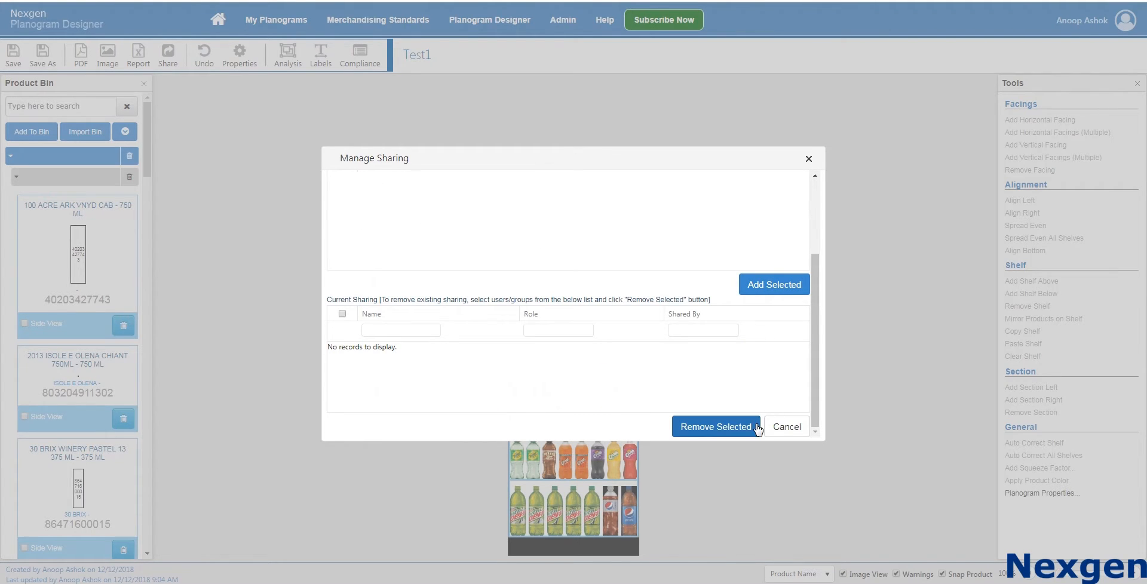
pyautogui.moveTo(793, 430)
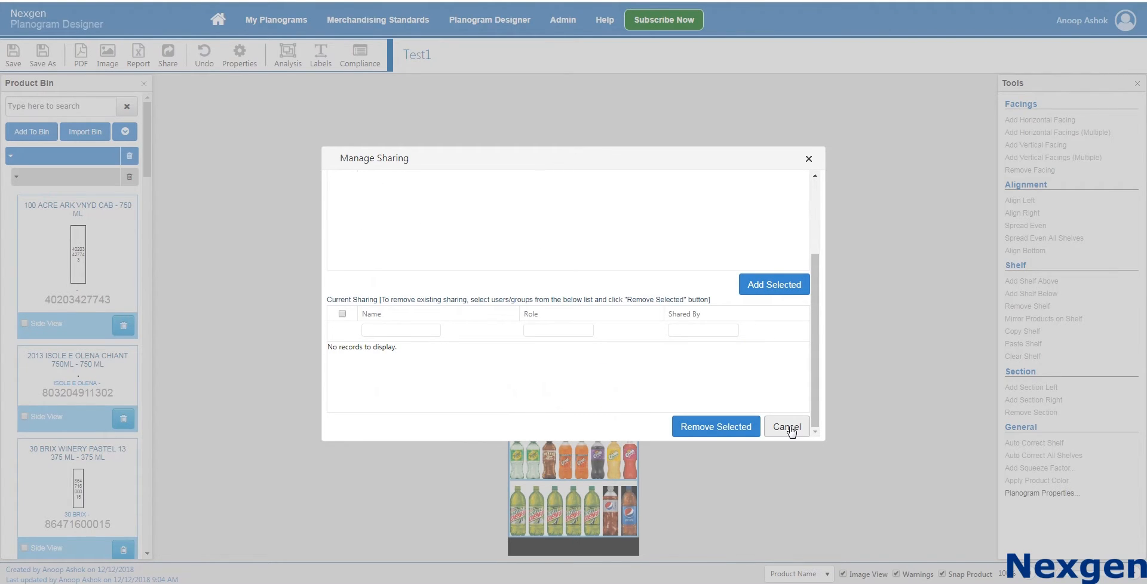
pyautogui.click(787, 426)
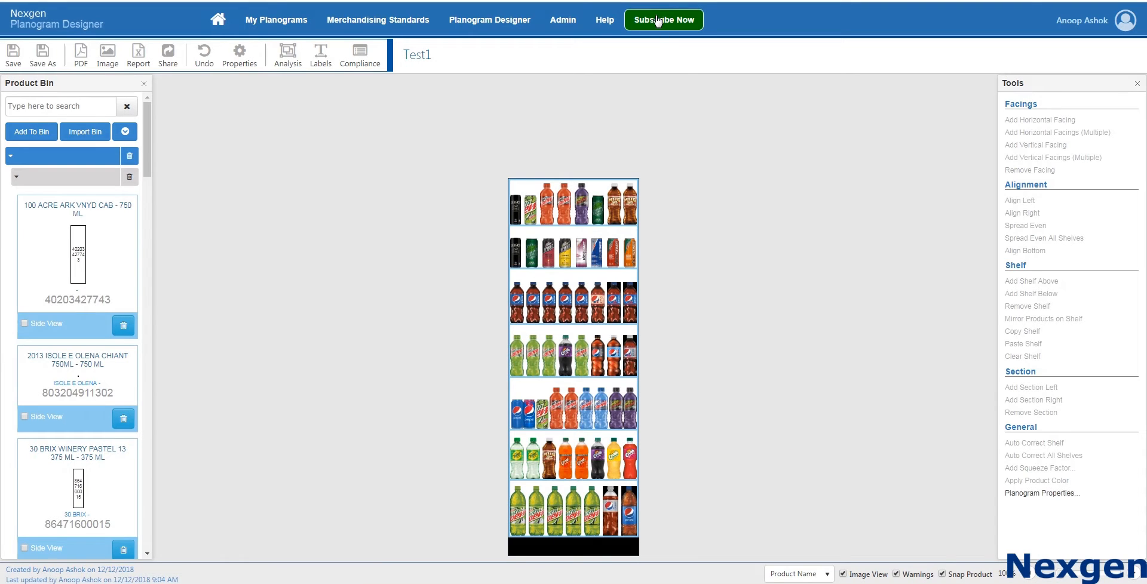
pyautogui.click(664, 20)
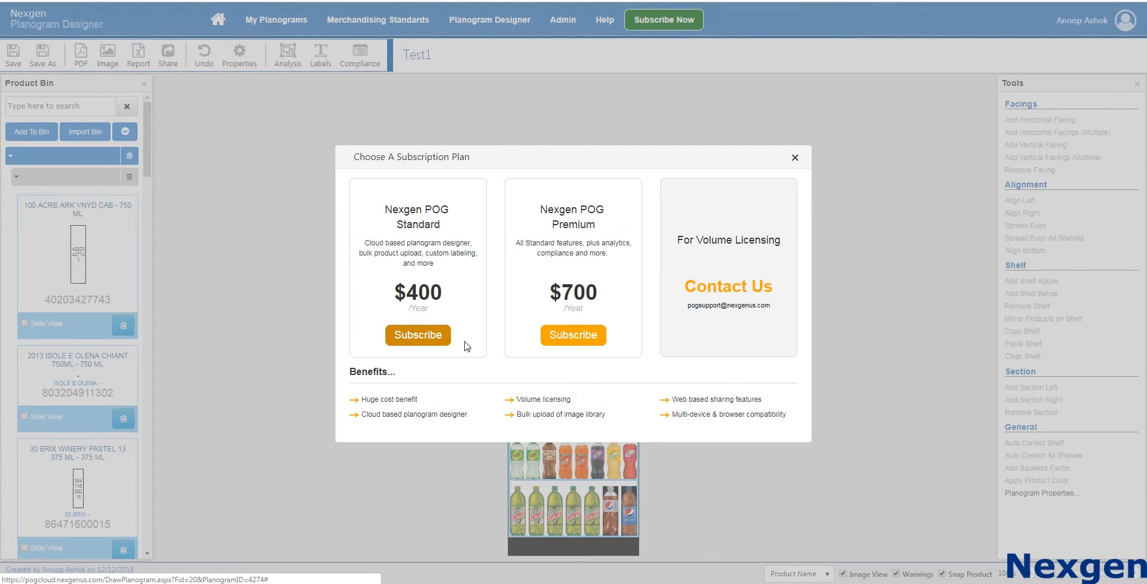